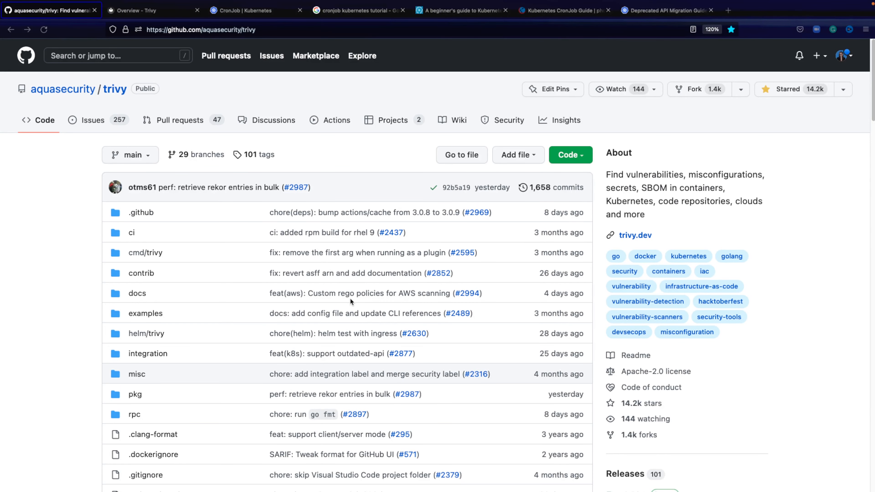
- Follow the trivy repository README's Documentation link to the Trivy docs site
scroll("down", 3)
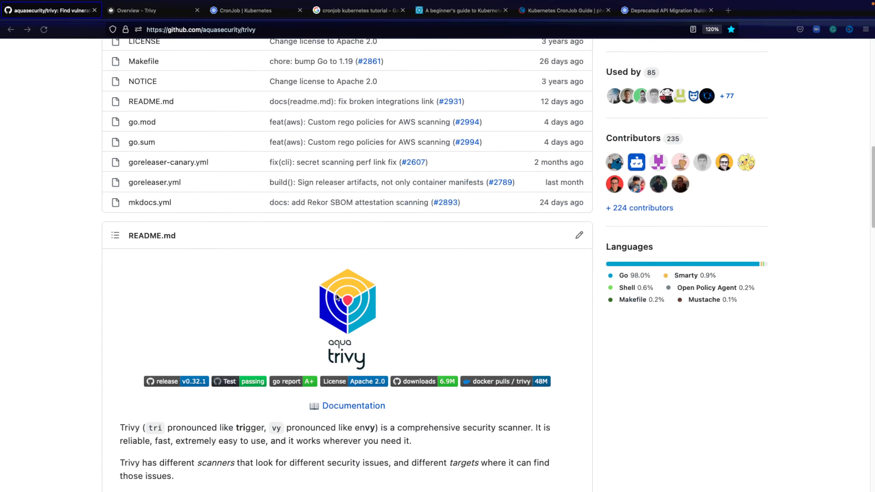
scroll("down", 3)
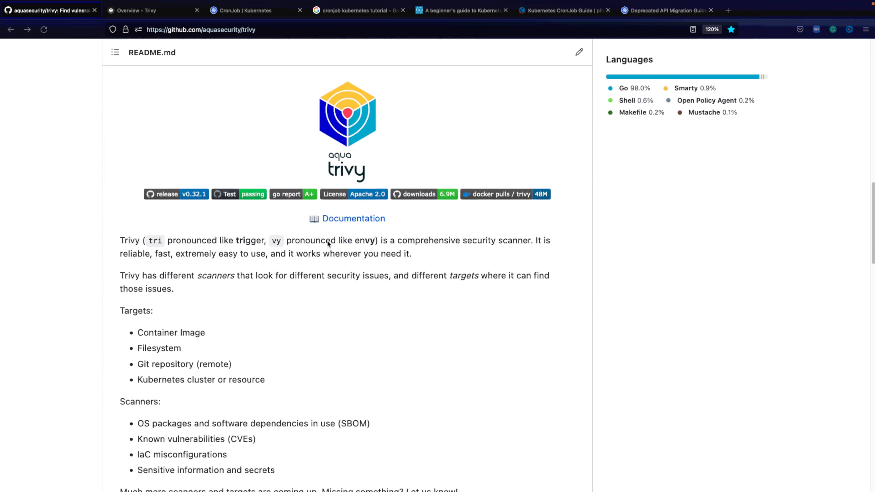
mouse_move(336, 219)
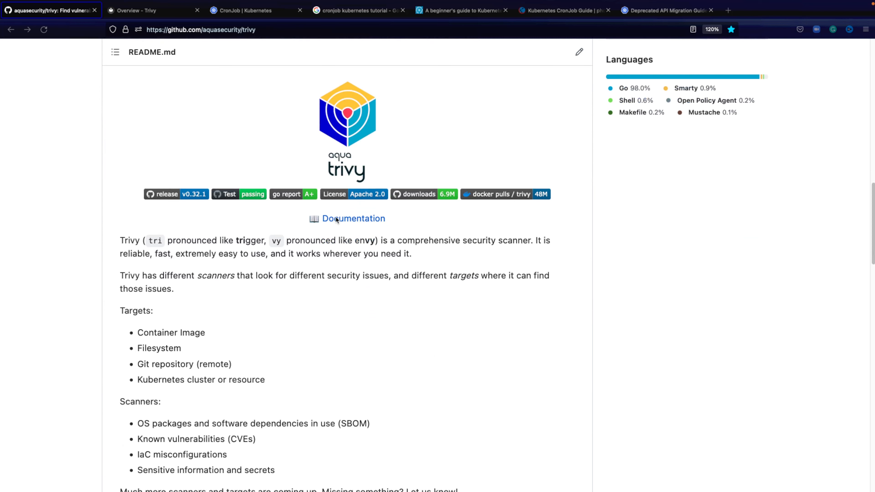
left_click(150, 33)
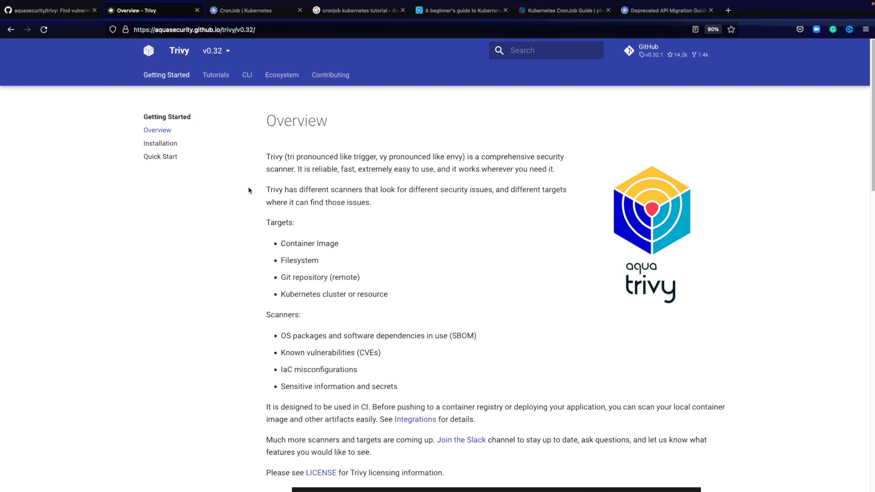
mouse_move(262, 233)
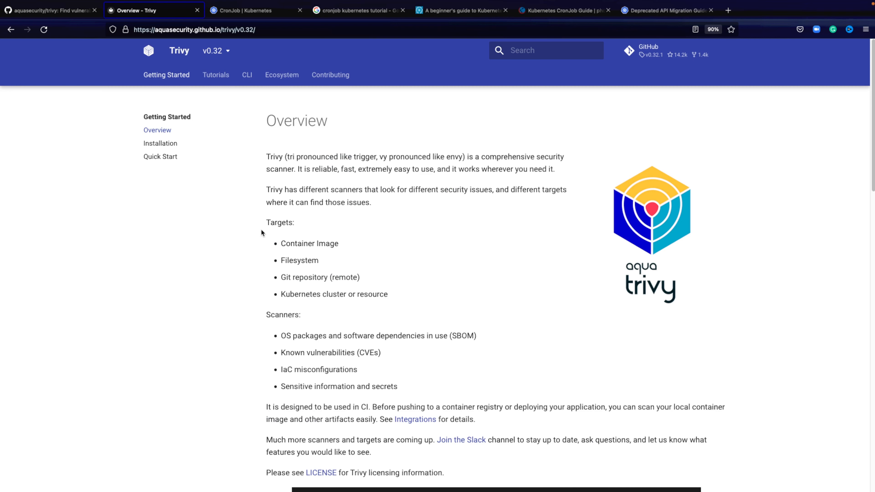
- Highlight the Trivy scanners list on Overview, then review the CLI Installation page's platform options
left_click_drag(266, 222, 387, 294)
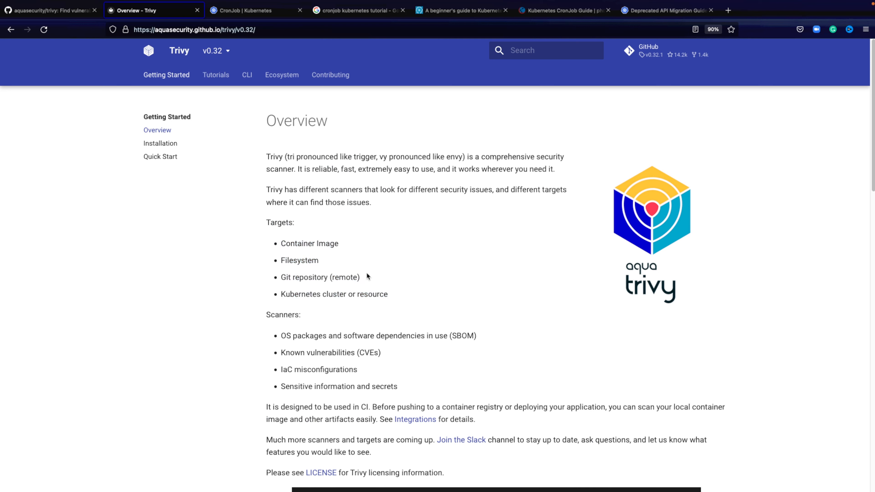
mouse_move(265, 319)
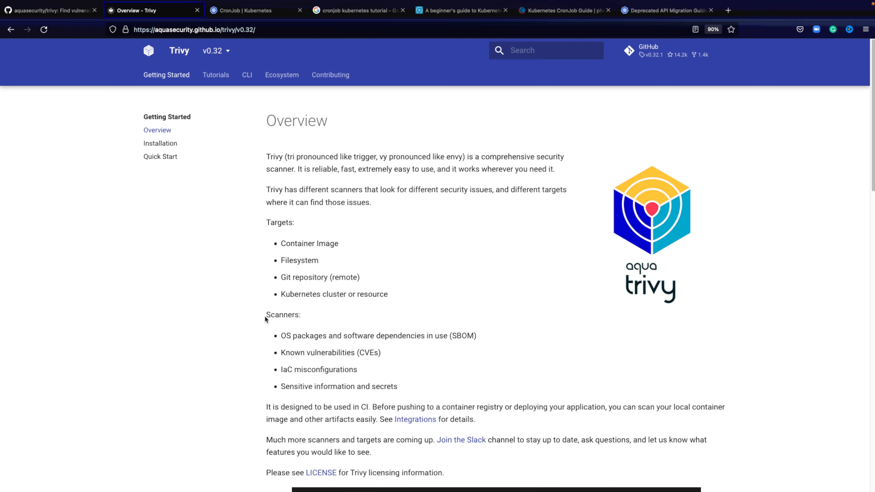
left_click_drag(265, 315, 398, 386)
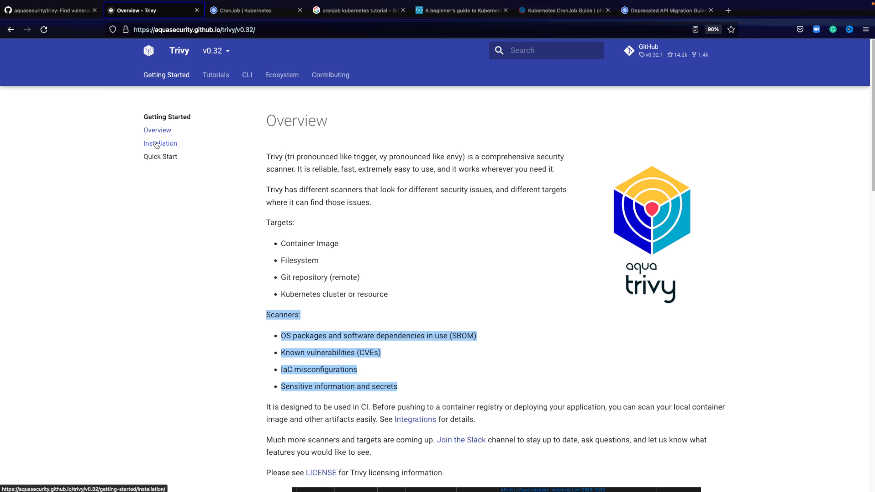
left_click(159, 144)
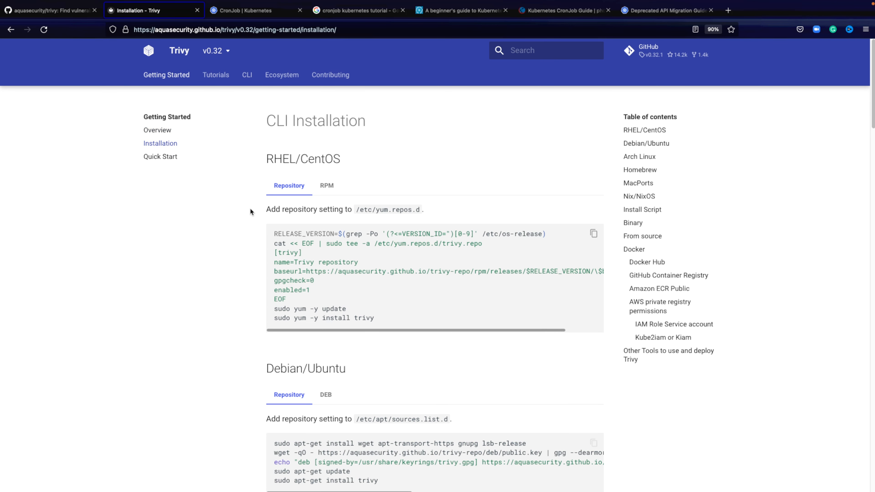
scroll("down", 3)
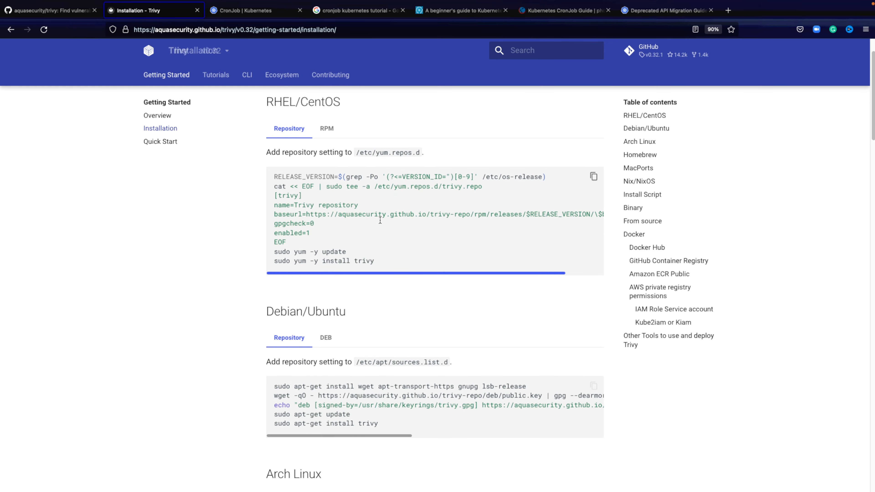
scroll("down", 3)
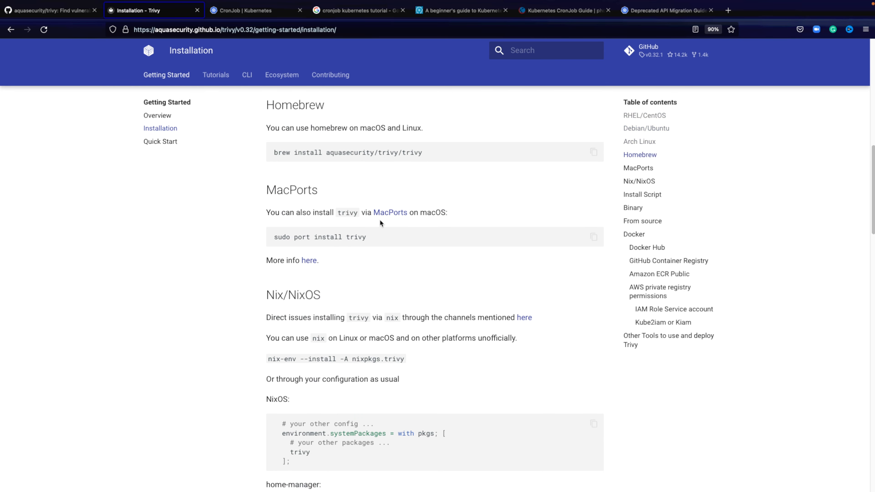
scroll("up", 3)
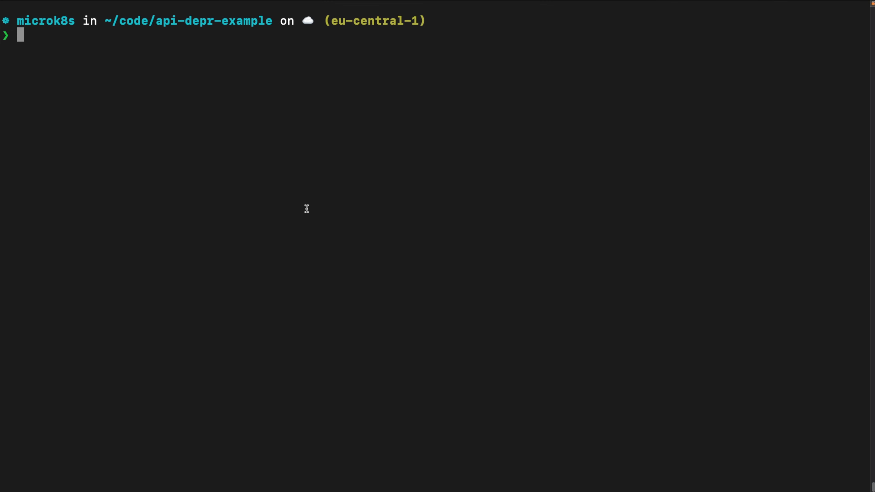
- Run trivy --version to check the installed Trivy release
type("trivy --versi")
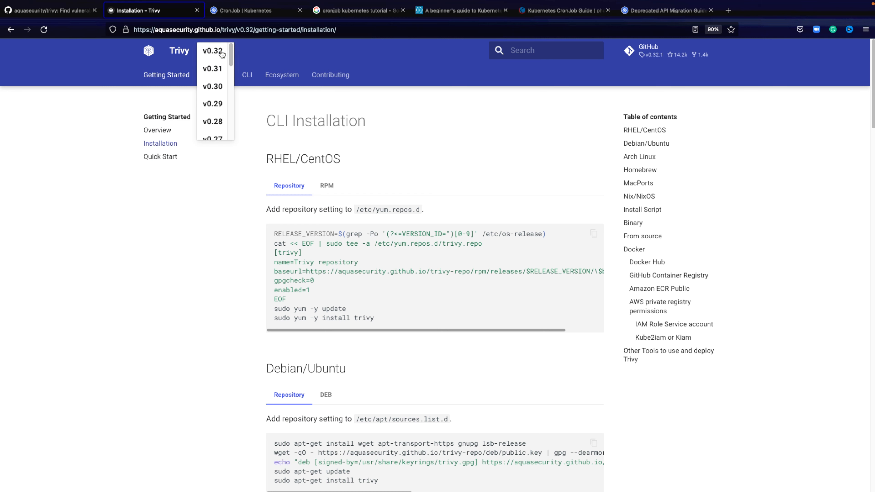
- Leave the Trivy documentation version selector on v0.32
left_click(214, 50)
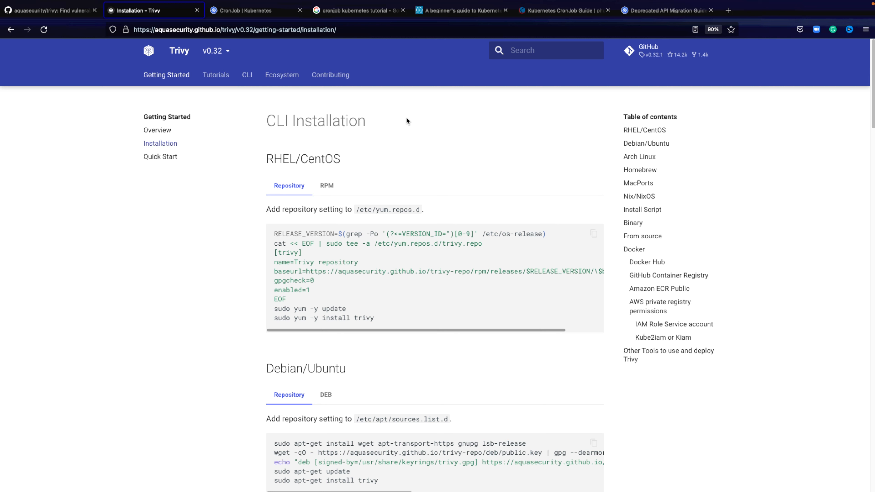
mouse_move(152, 116)
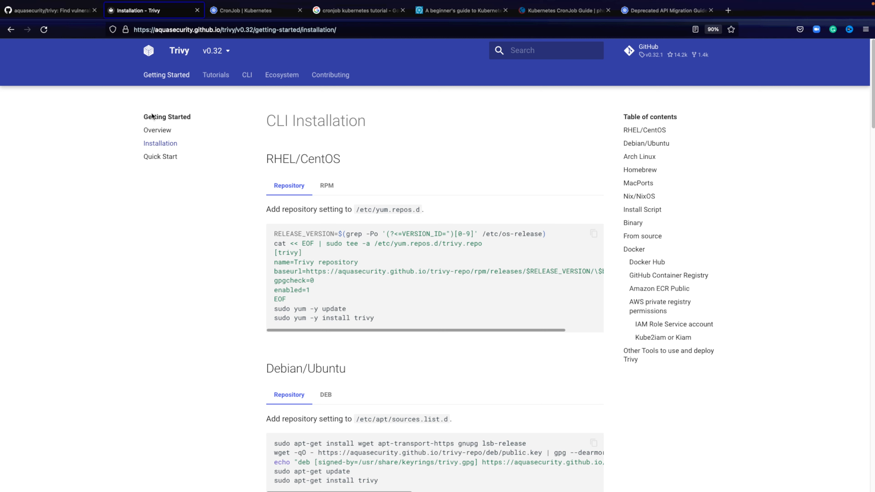
mouse_move(469, 136)
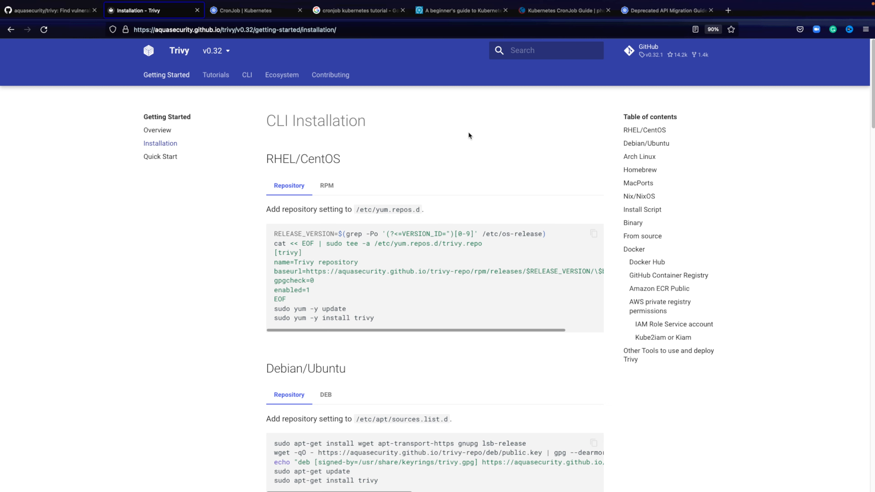
mouse_move(378, 169)
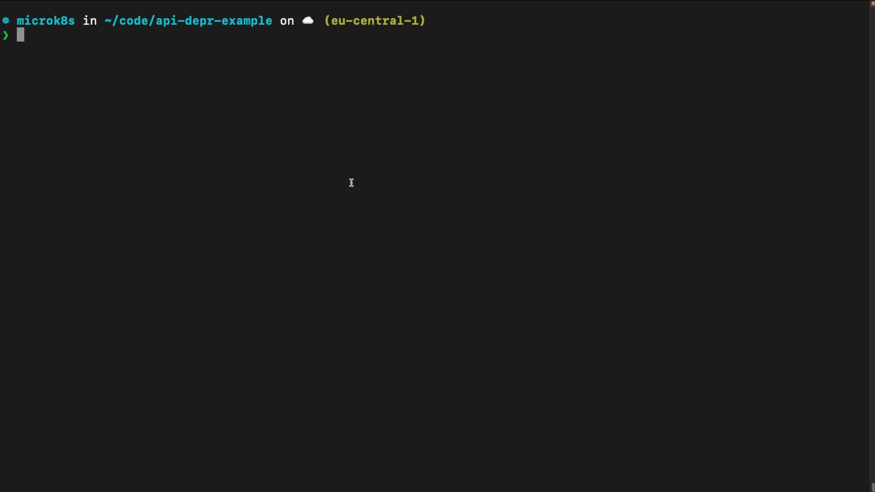
- Run microk8s start and microk8s status to confirm the cluster runs with the trivy addon
type("microk8s start")
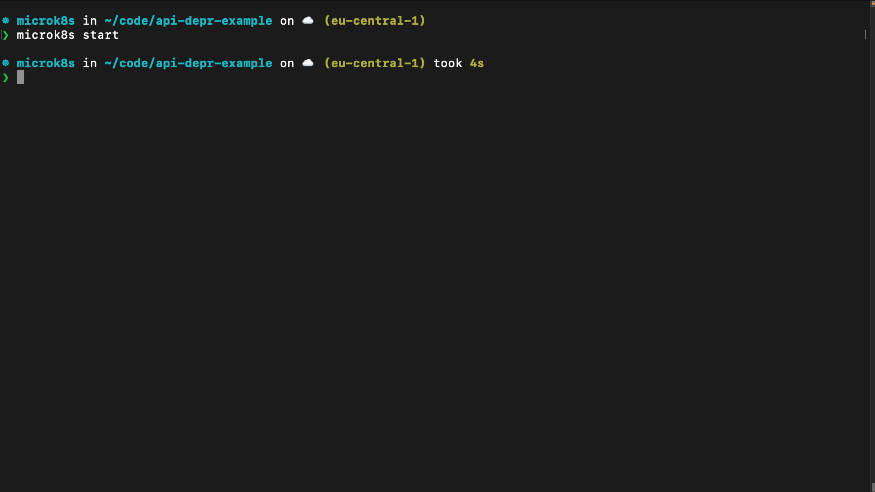
type("microk8s s")
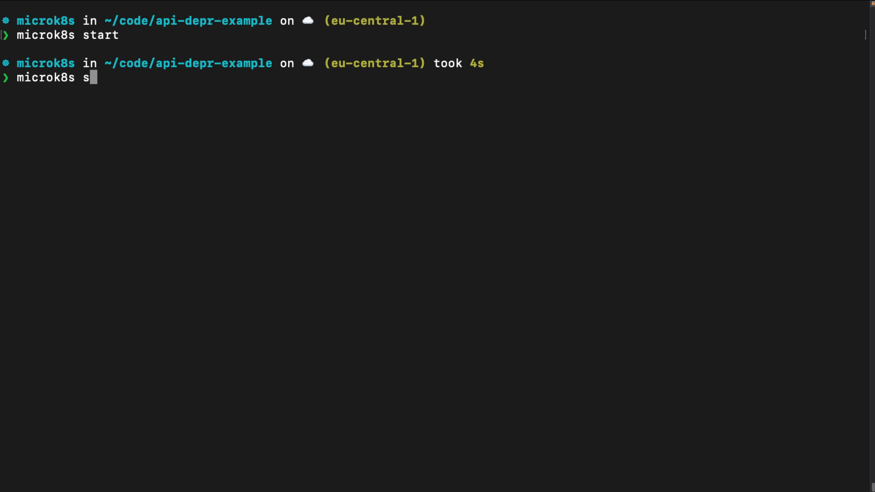
type("tatus")
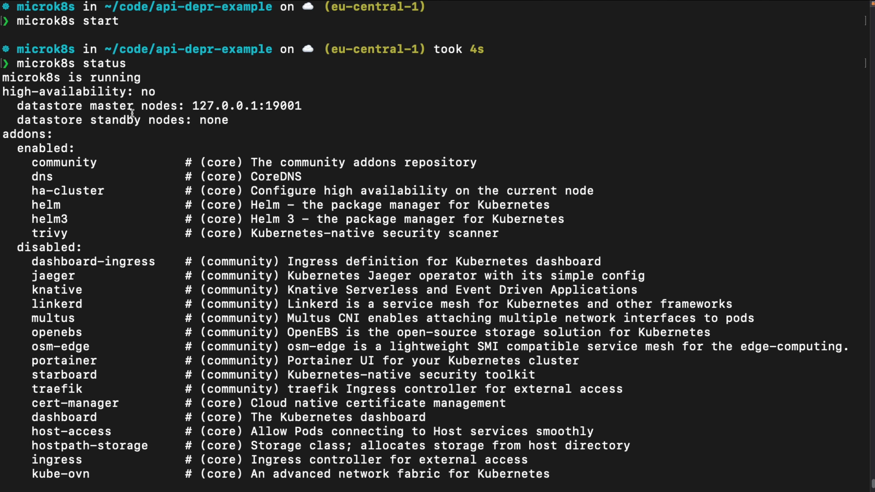
double_click(70, 78)
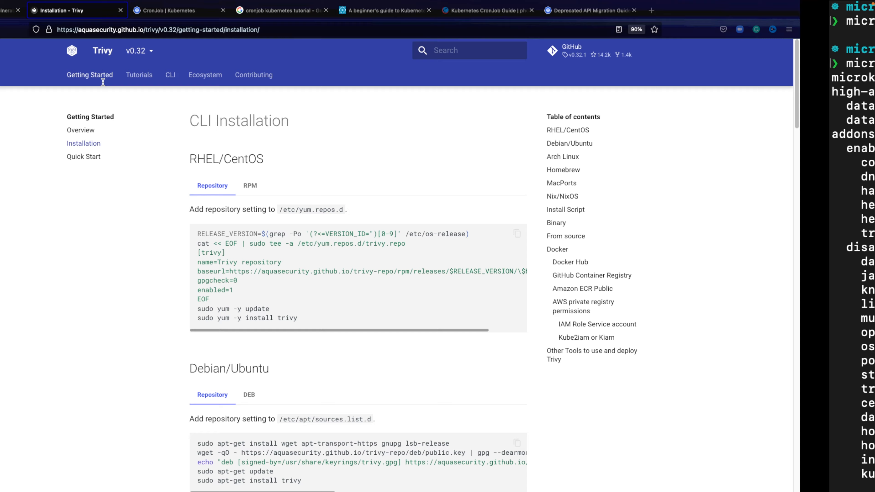
- Read the Deprecated API Migration Guide's v1.25 CronJob removal and v1.22 sections
left_click(667, 10)
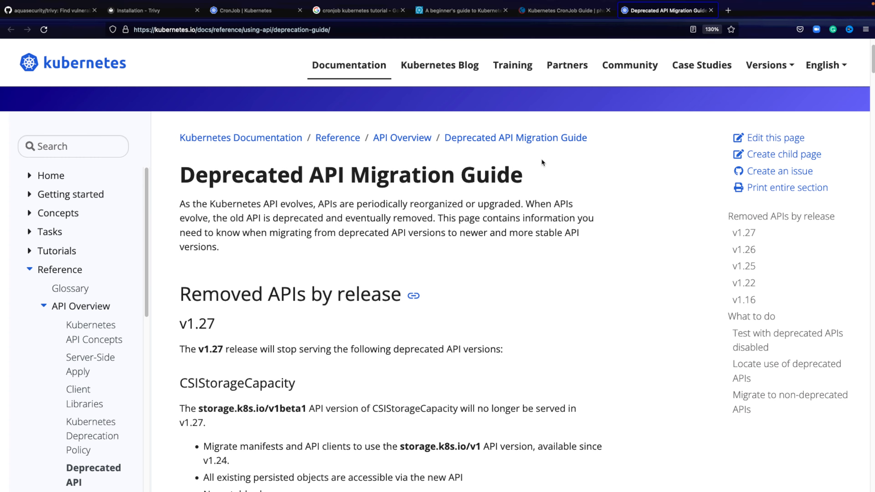
scroll("down", 3)
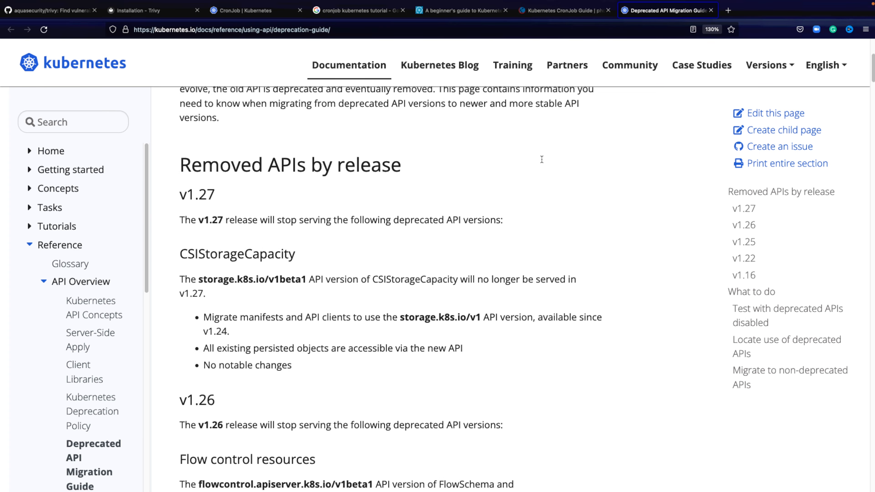
scroll("down", 3)
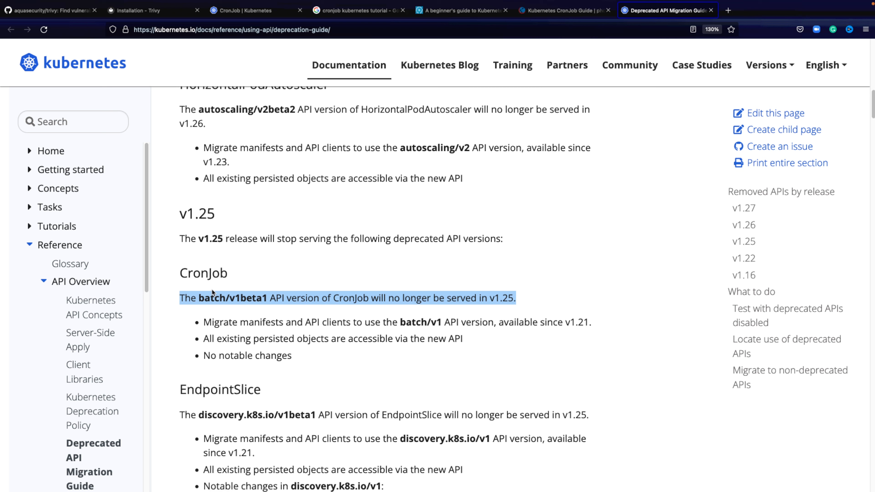
mouse_move(256, 309)
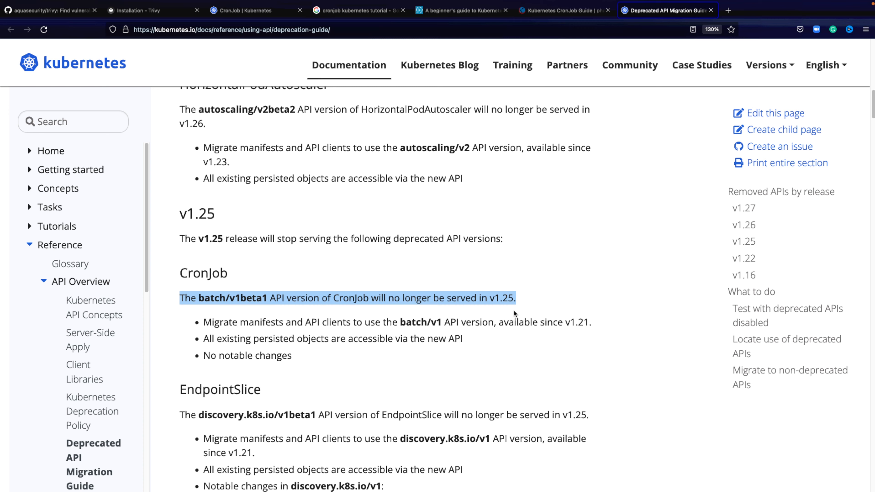
scroll("down", 3)
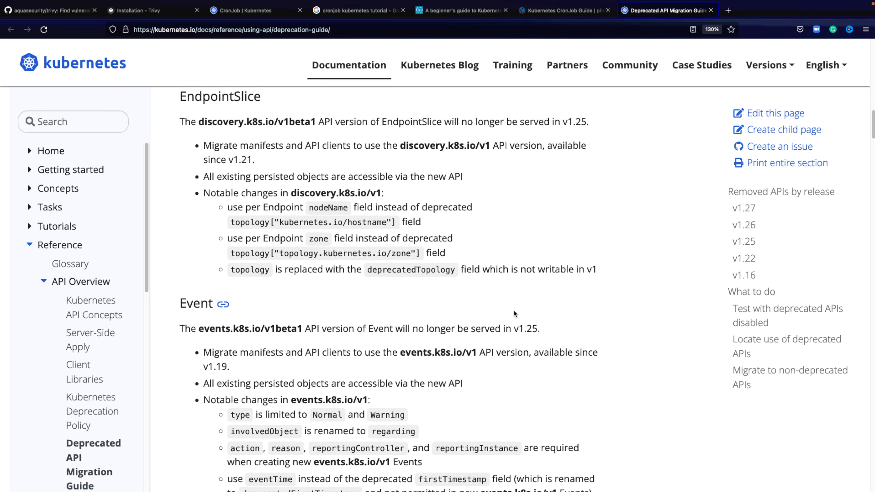
scroll("up", 3)
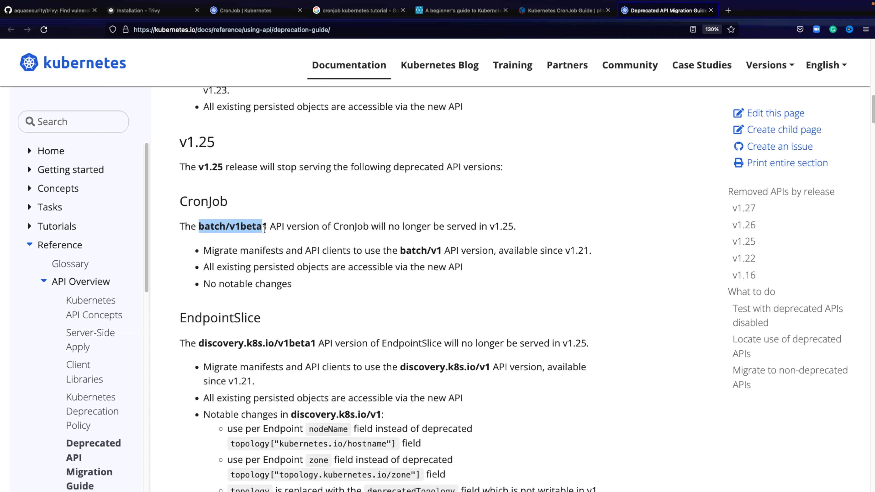
scroll("down", 3)
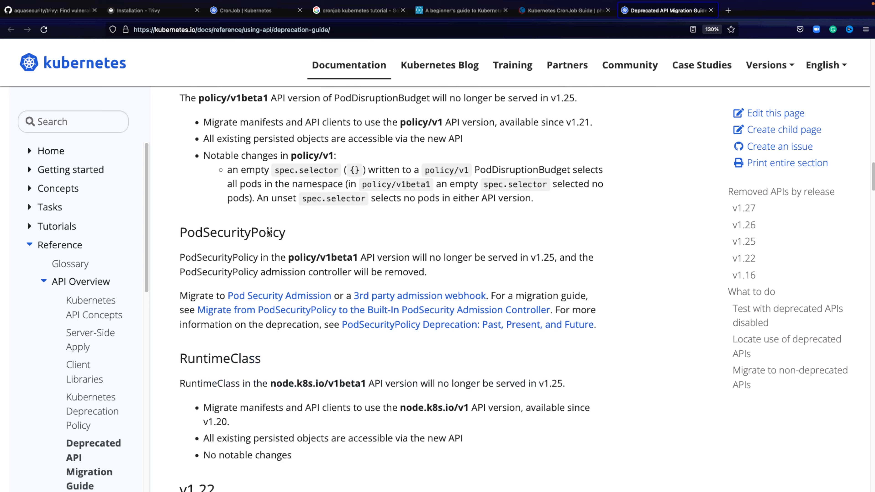
scroll("down", 3)
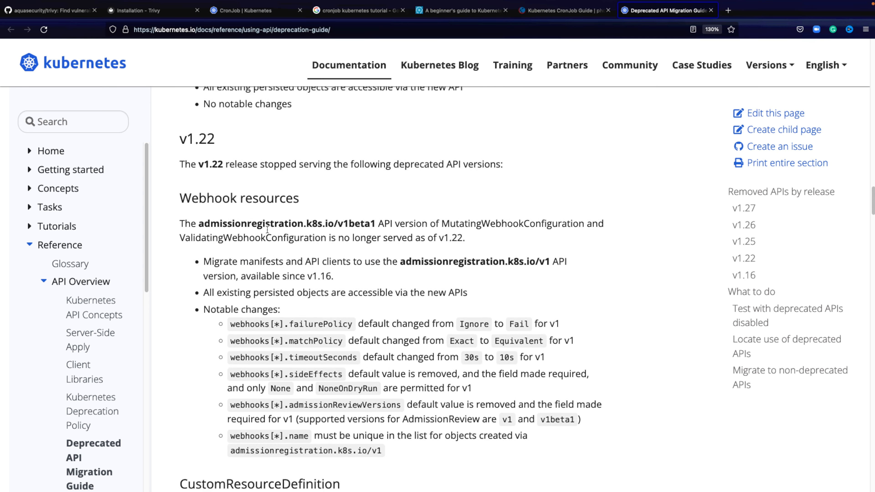
scroll("down", 3)
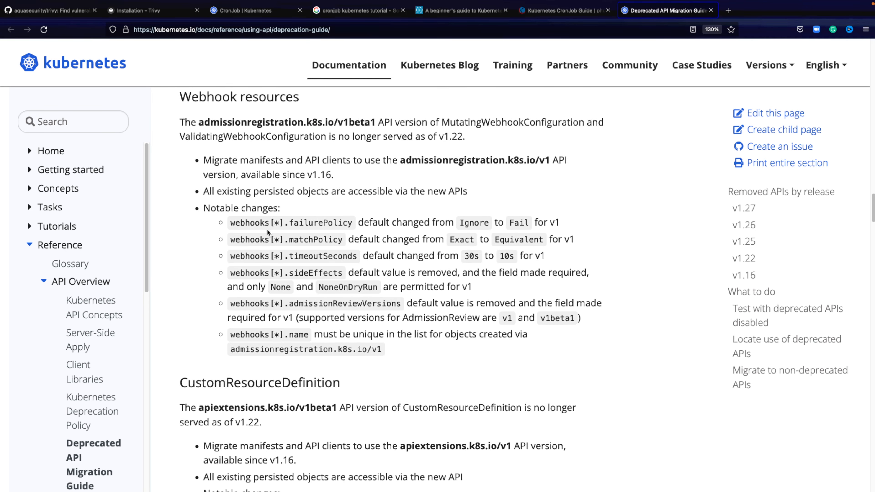
scroll("down", 3)
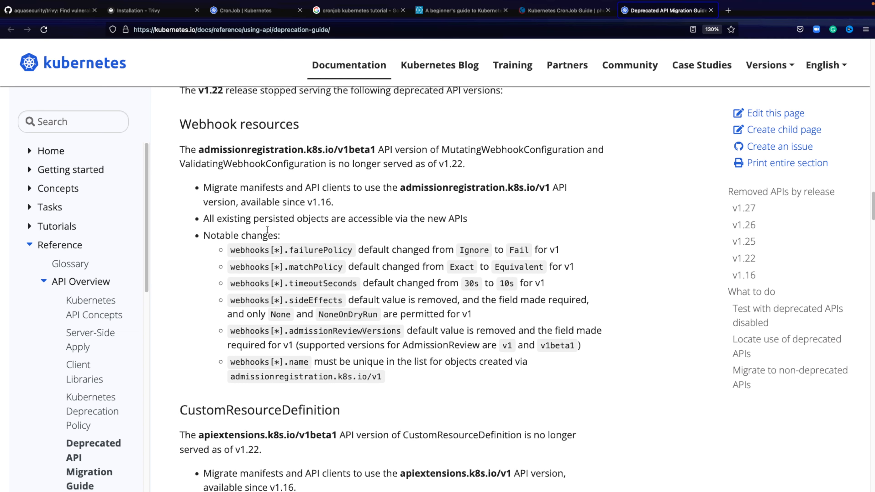
scroll("down", 3)
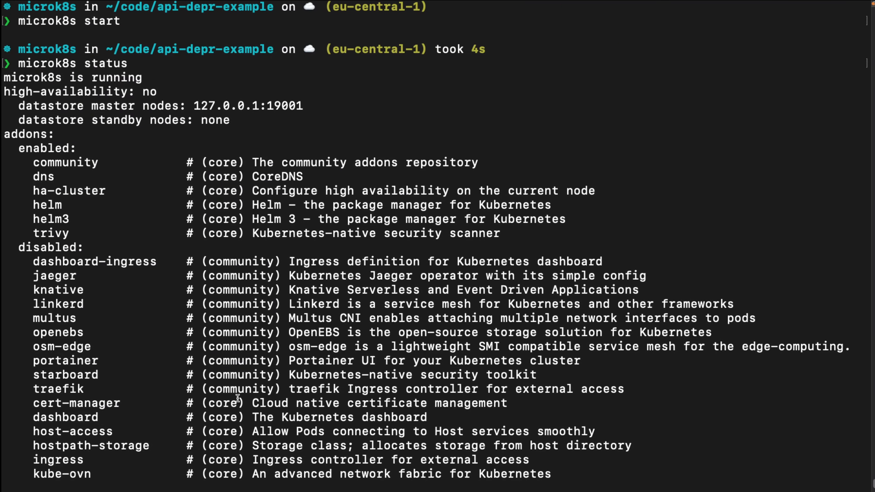
- Clear the terminal of the microk8s status output
type("clea")
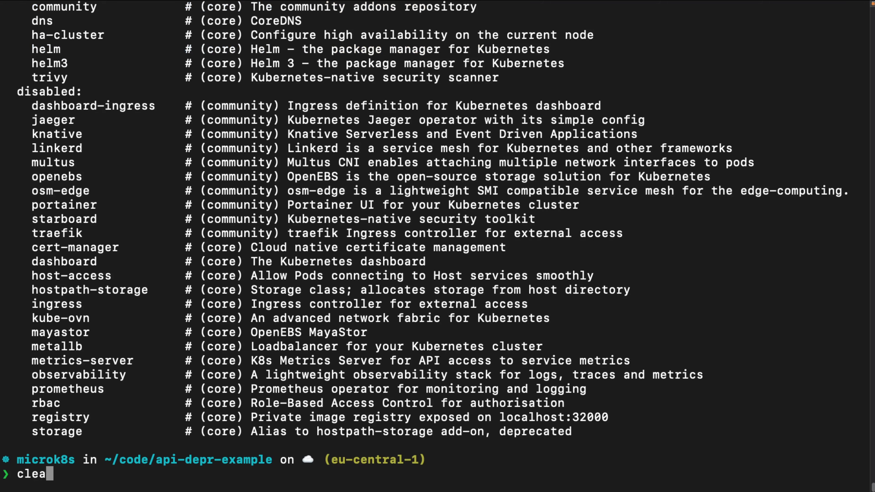
key("Enter")
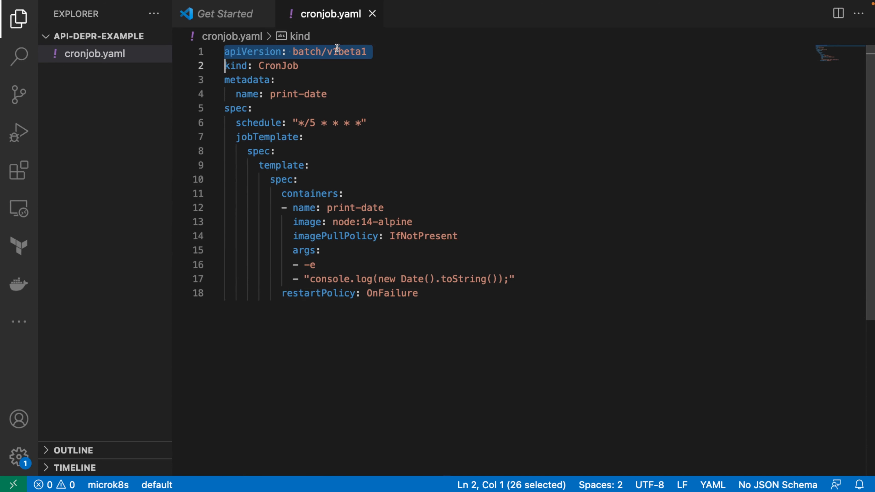
- Walk through cronjob.yaml: CronJob kind, apiVersion batch/v1beta1, node:14-alpine image and console.log args
left_click(251, 108)
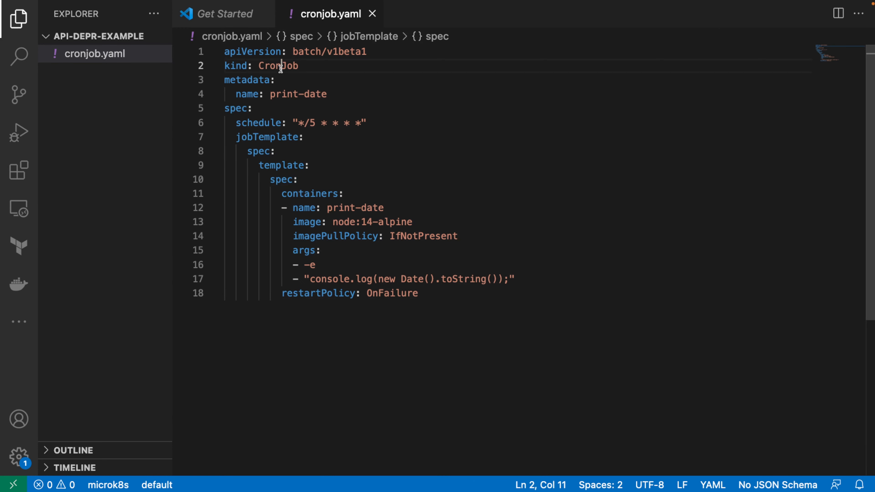
double_click(277, 66)
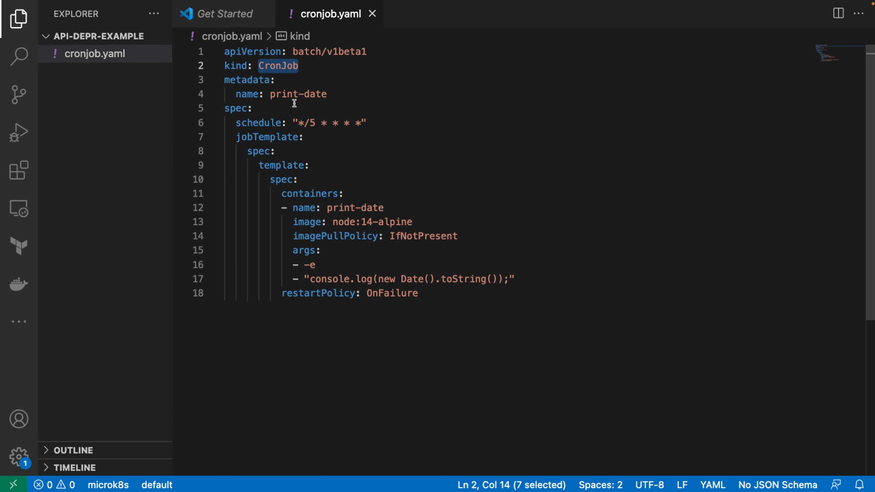
mouse_move(424, 303)
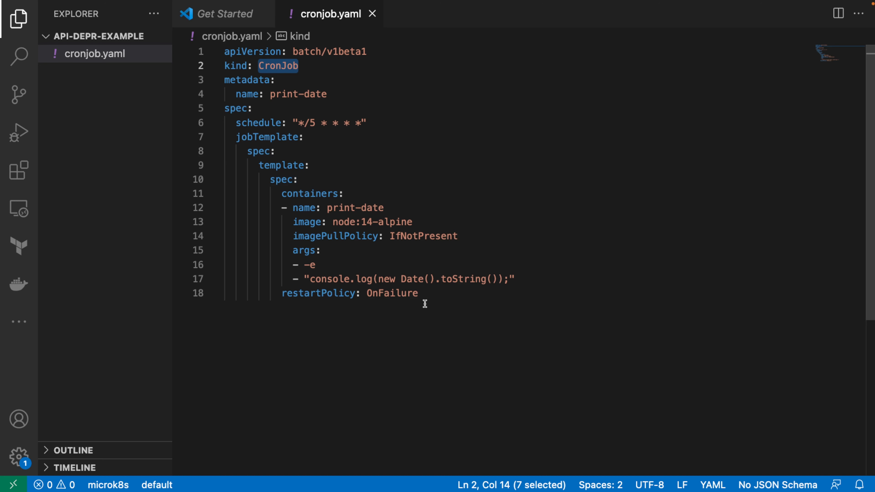
left_click(418, 293)
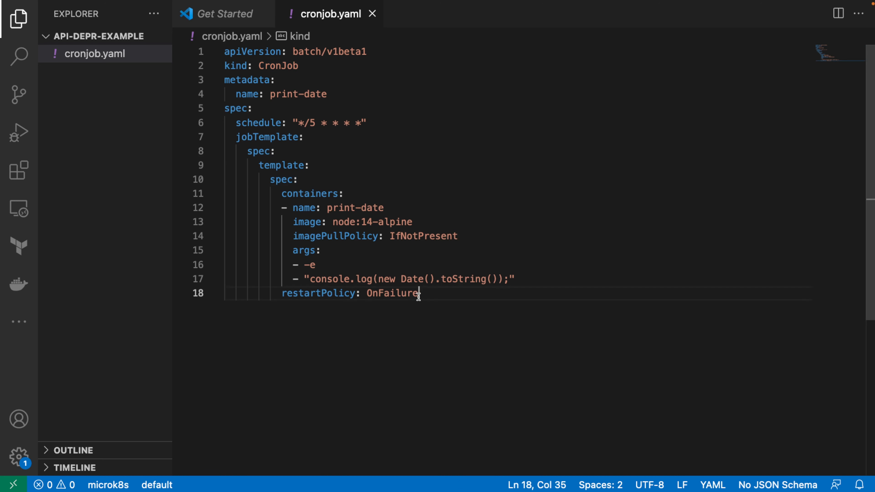
key("ctrl+a")
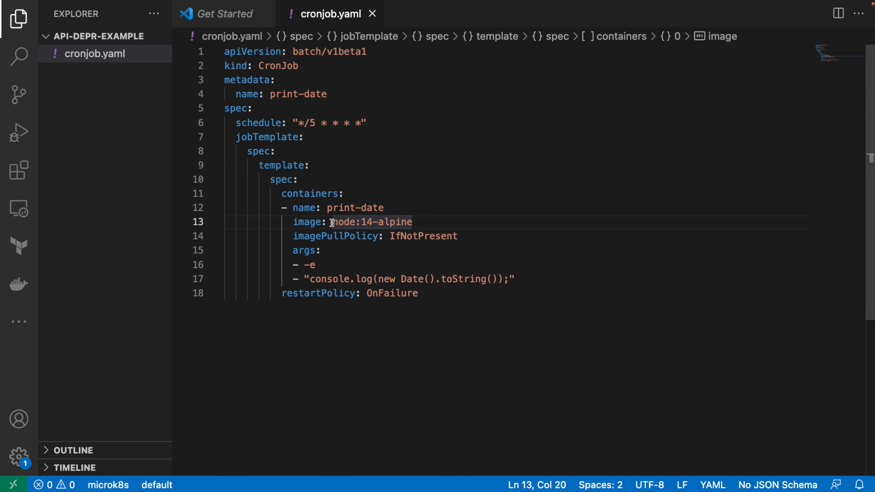
left_click_drag(331, 221, 413, 222)
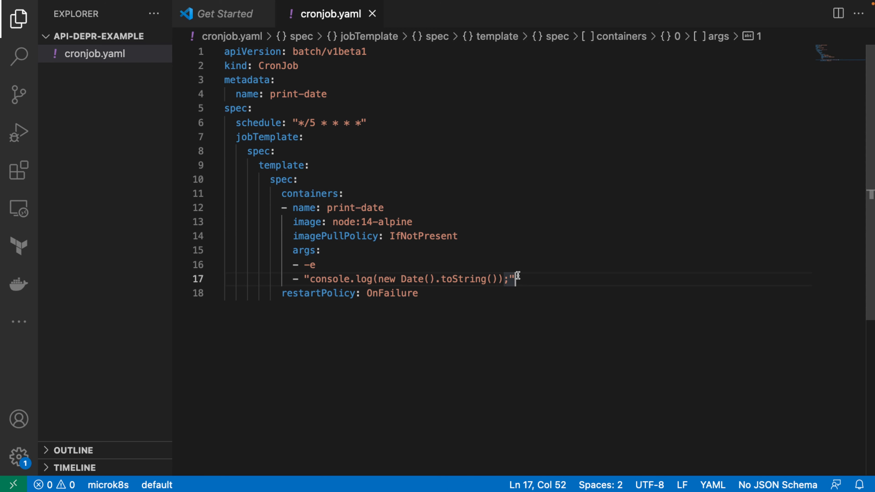
mouse_move(358, 126)
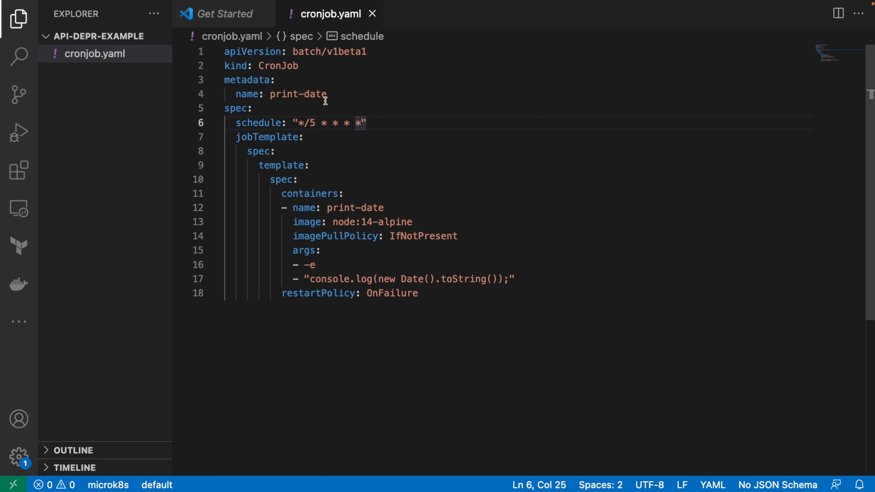
mouse_move(348, 214)
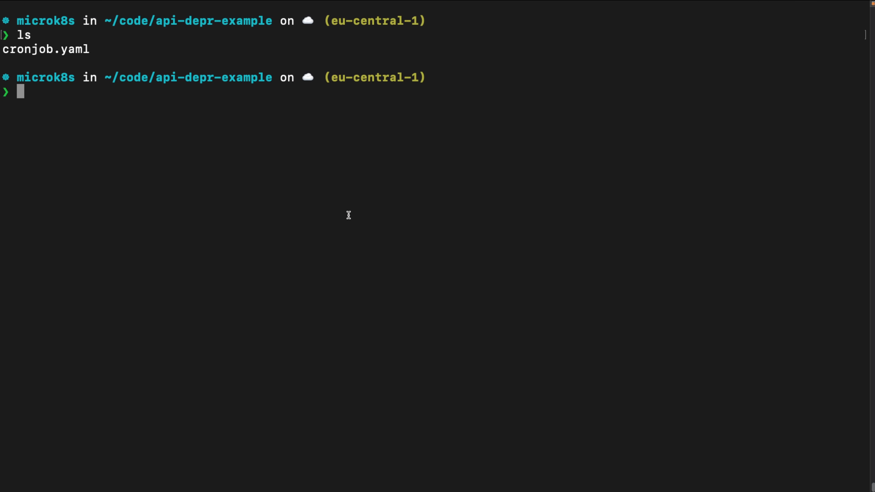
- Check the microk8s node with kubectl get nodes and begin the k apply -f cronjob.yaml command
type("kubectl get nodes")
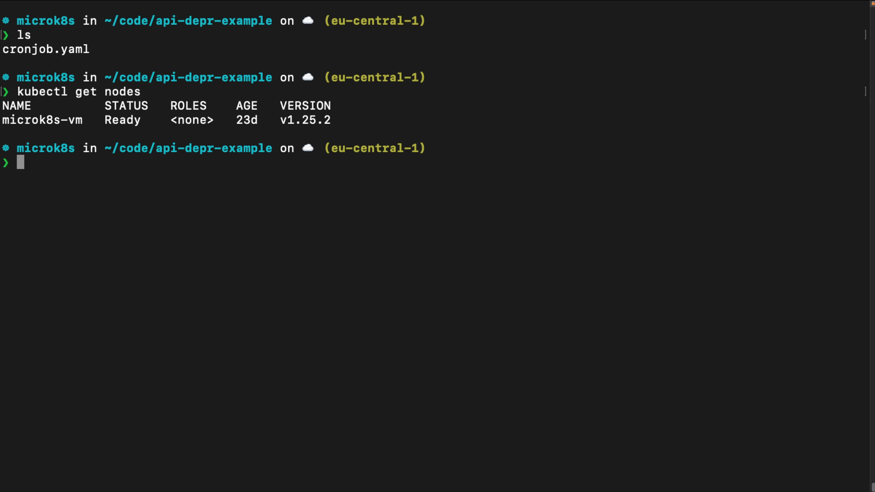
type("k apply")
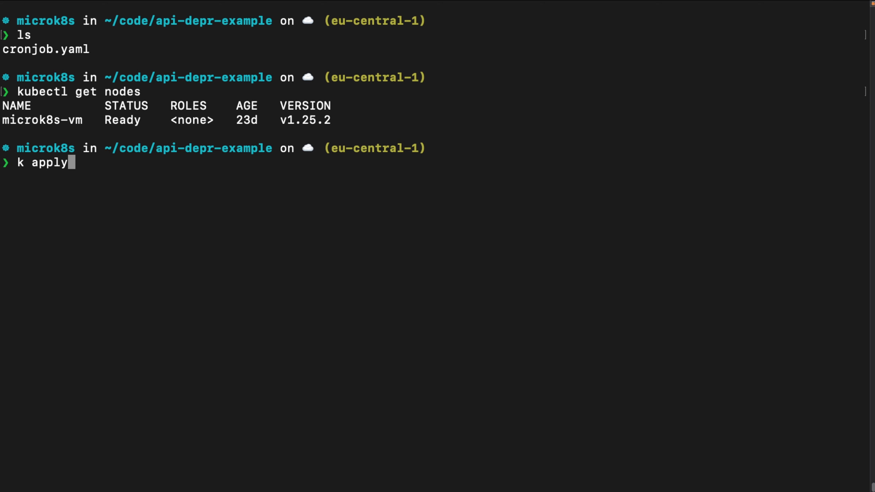
type("-f cronjob.yaml")
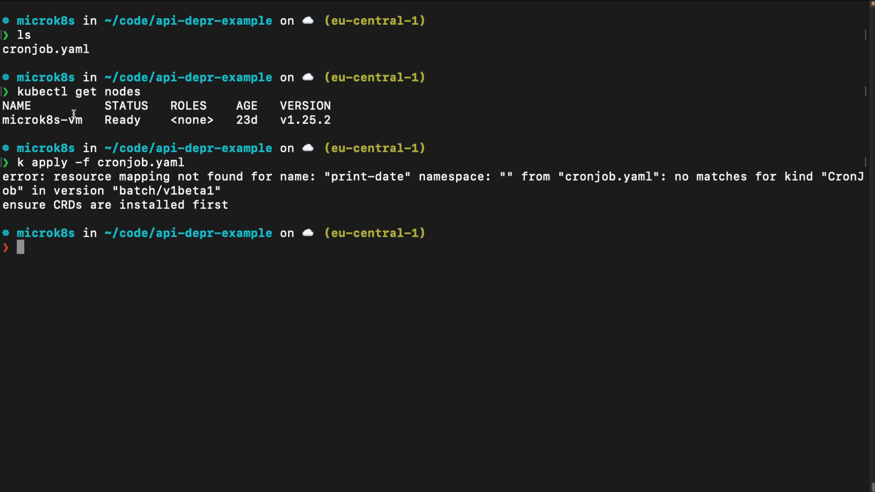
mouse_move(351, 177)
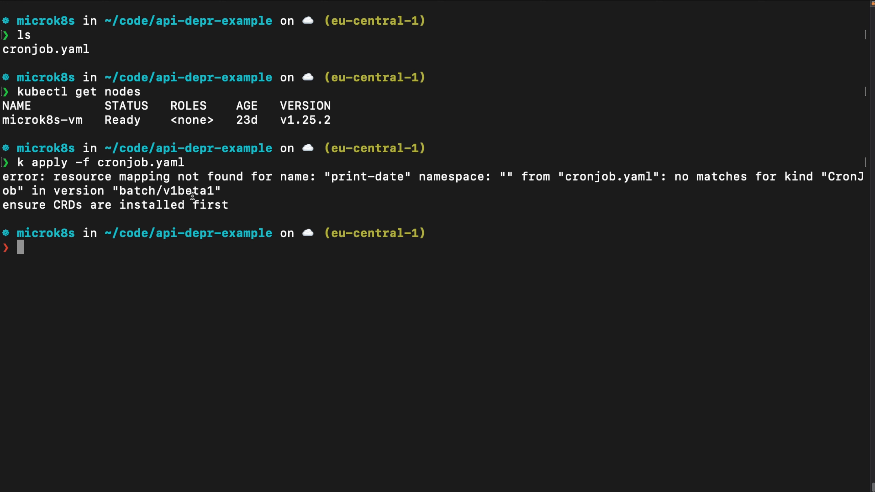
- Examine the apply error rejecting batch/v1beta1 CronJob on the v1.25.2 node
double_click(166, 190)
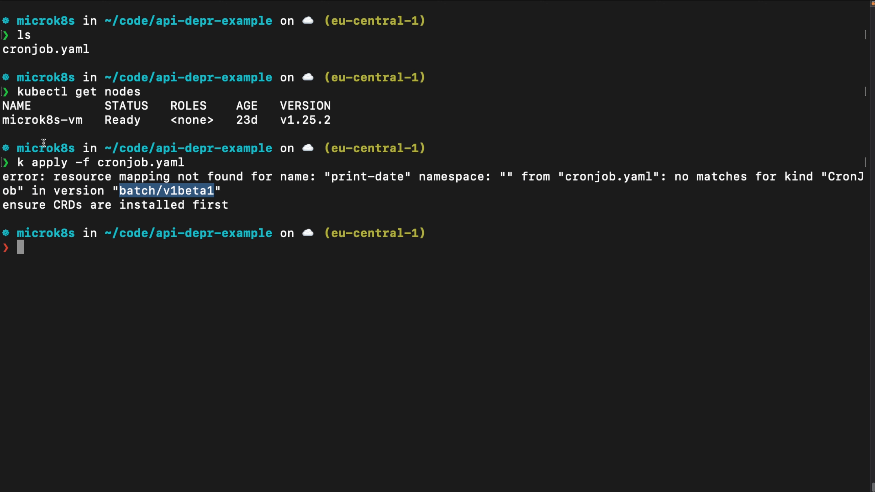
mouse_move(224, 179)
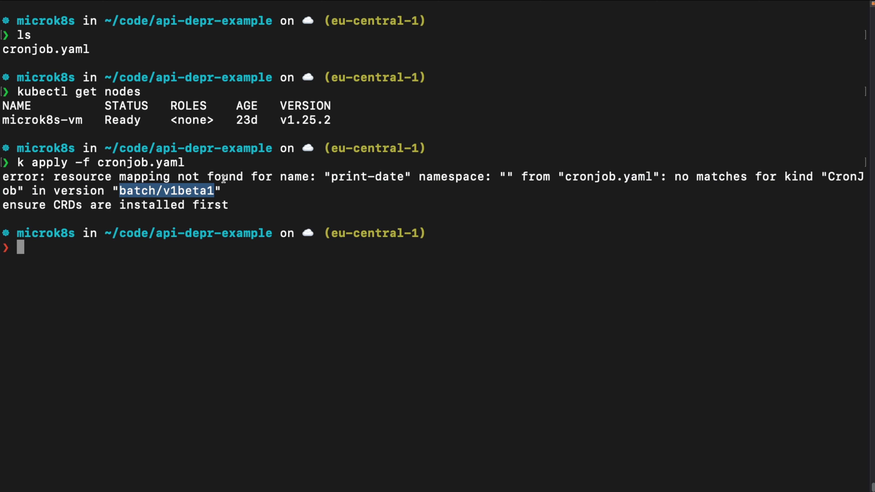
mouse_move(333, 126)
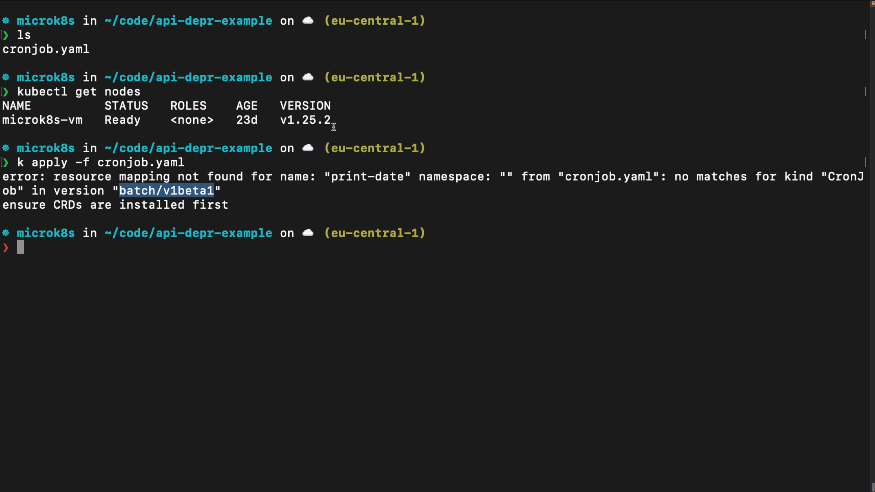
double_click(305, 120)
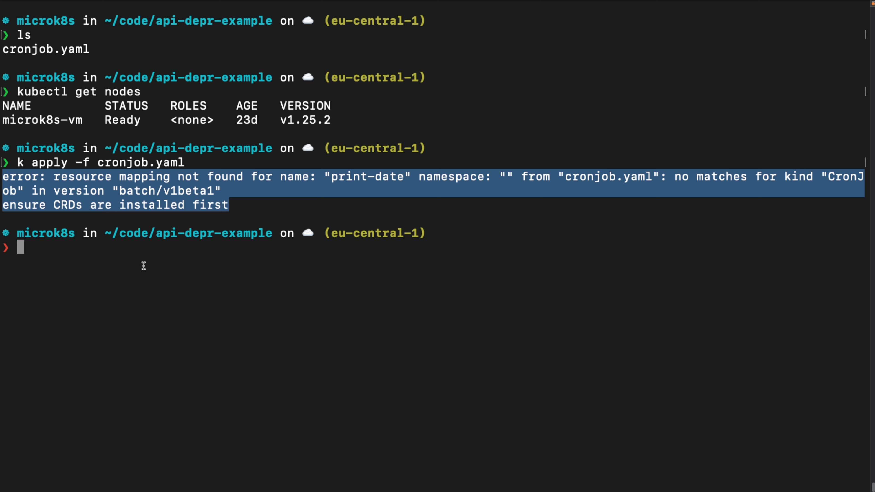
mouse_move(283, 181)
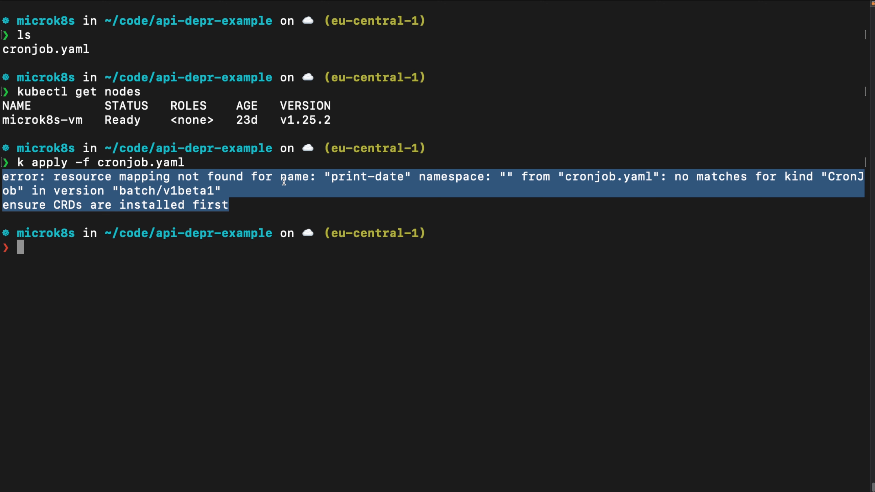
left_click(266, 255)
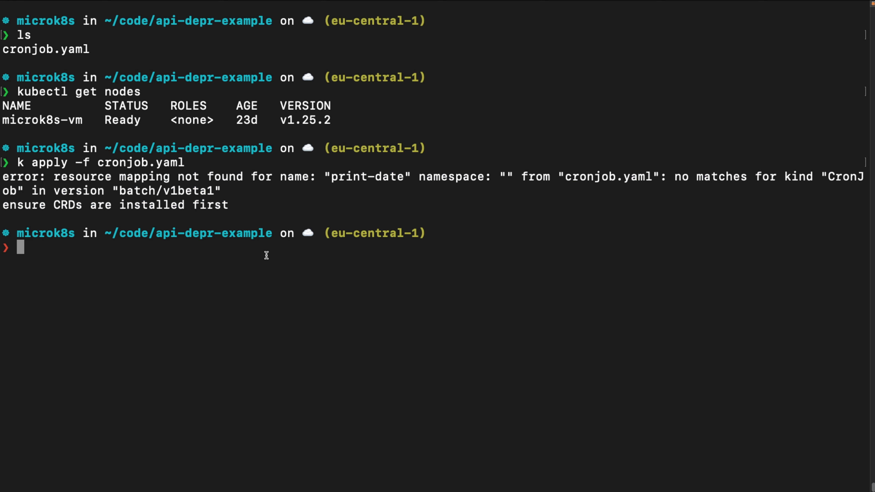
mouse_move(266, 223)
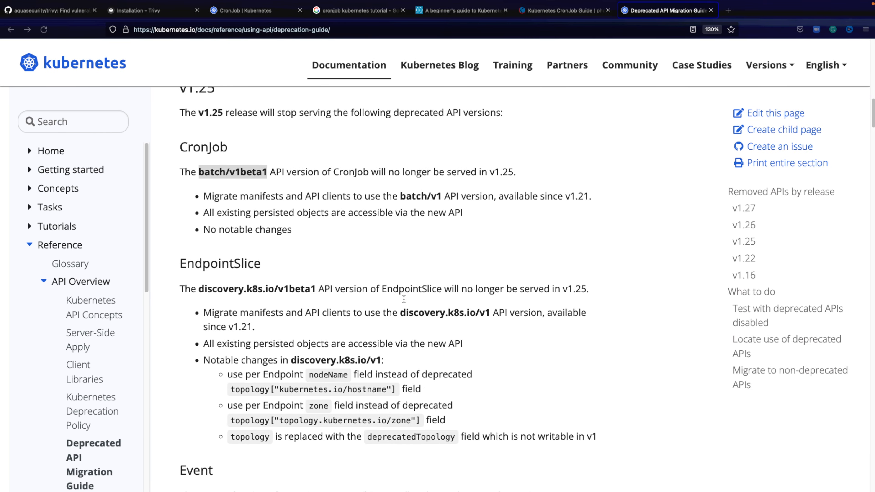
- Select the opensource.com article's example CronJob definition and its batch/v1beta1 apiVersion
left_click(461, 33)
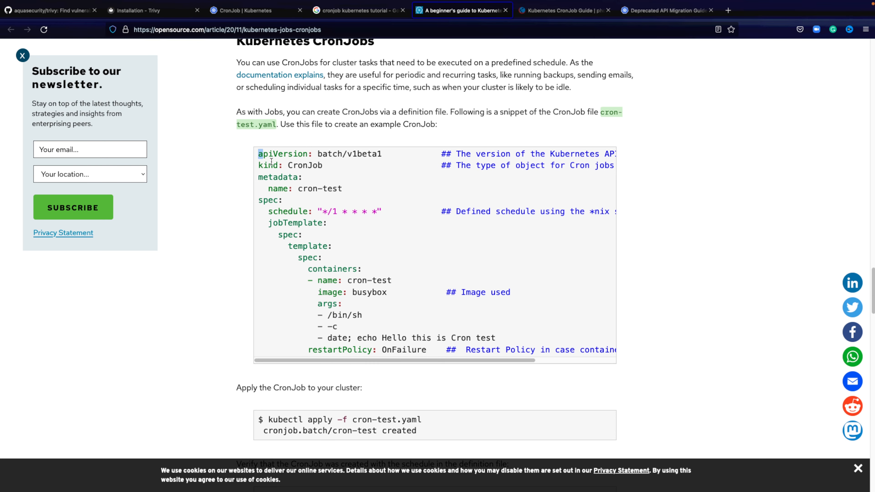
left_click_drag(259, 154, 602, 350)
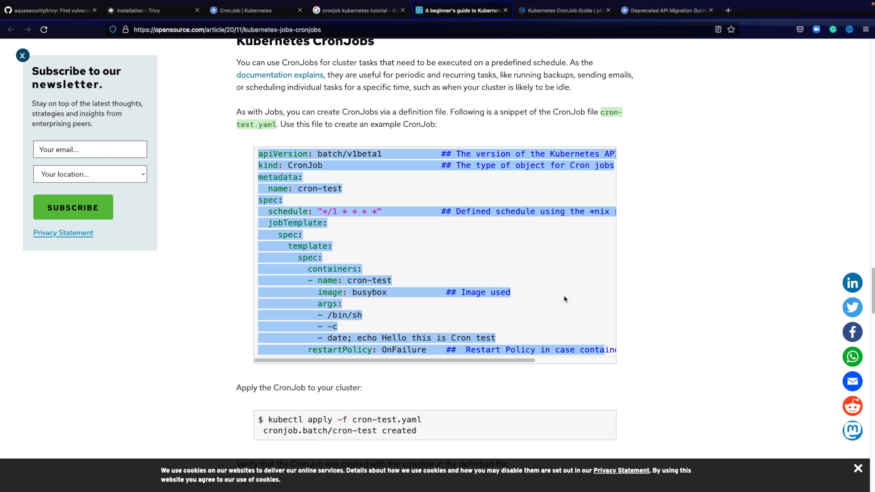
mouse_move(432, 253)
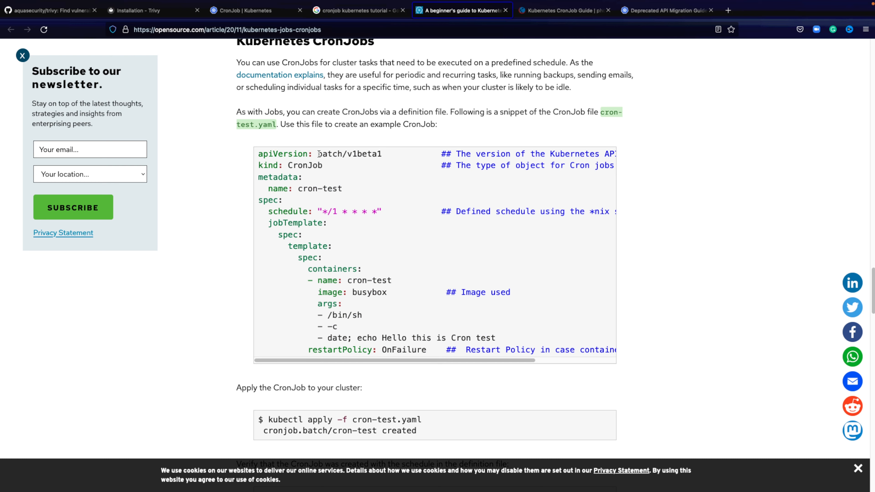
double_click(349, 154)
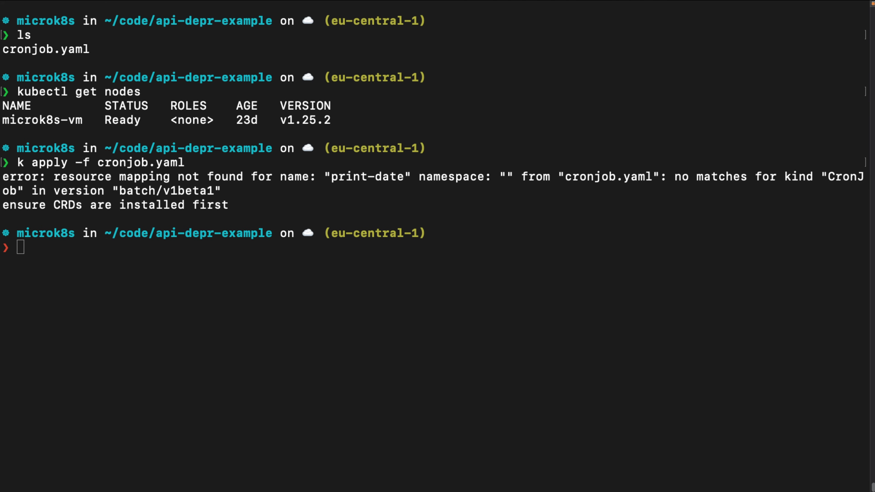
- Highlight the 'install CRDs first' hint in the kubectl apply error, then clear the screen
left_click_drag(189, 190, 227, 205)
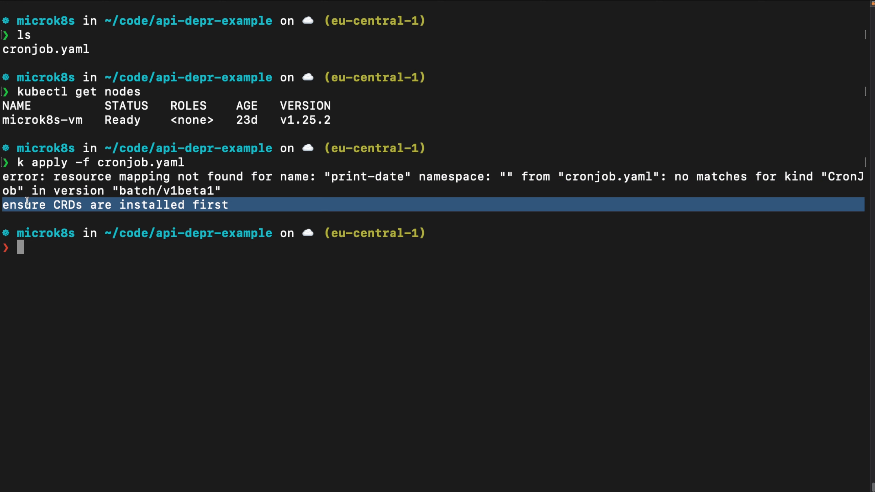
double_click(66, 205)
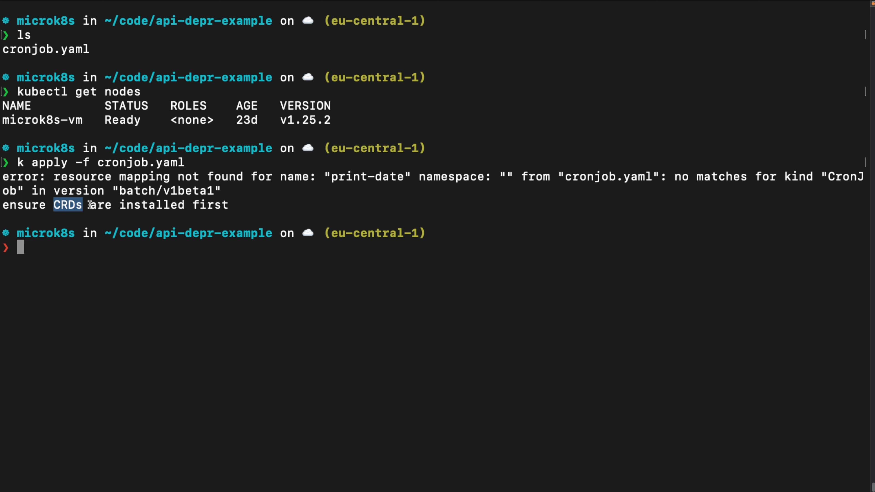
mouse_move(160, 172)
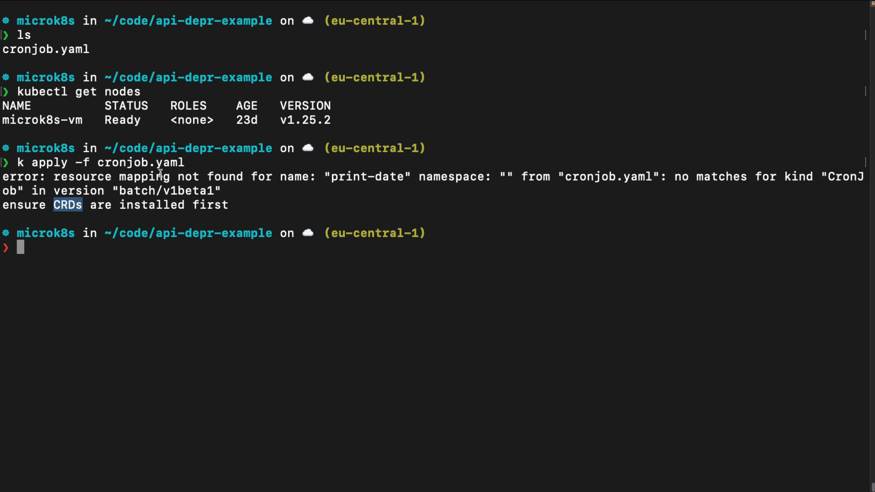
mouse_move(217, 197)
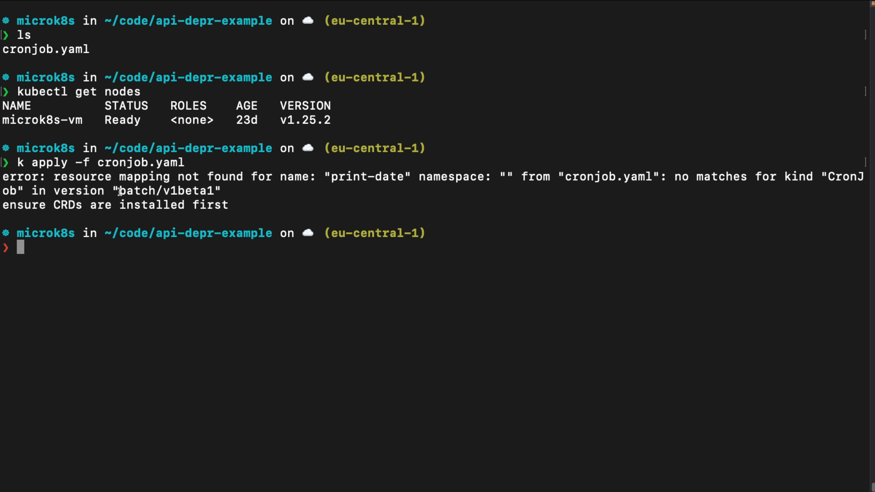
double_click(167, 191)
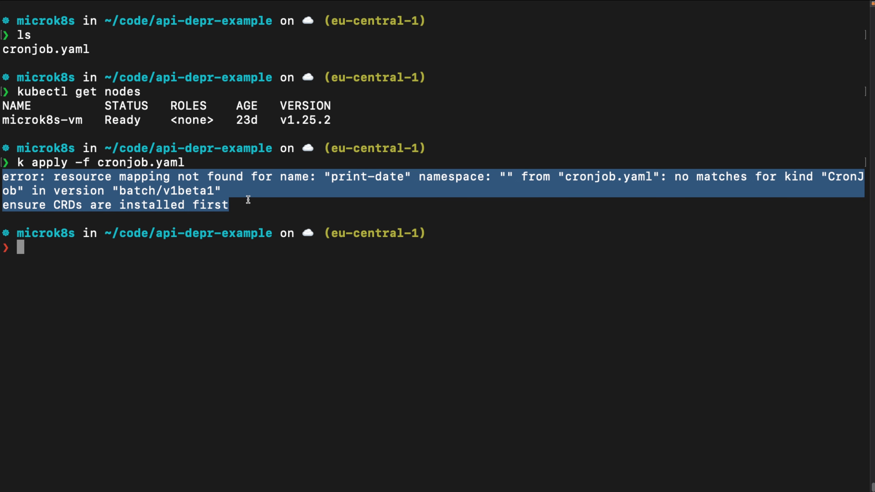
mouse_move(192, 243)
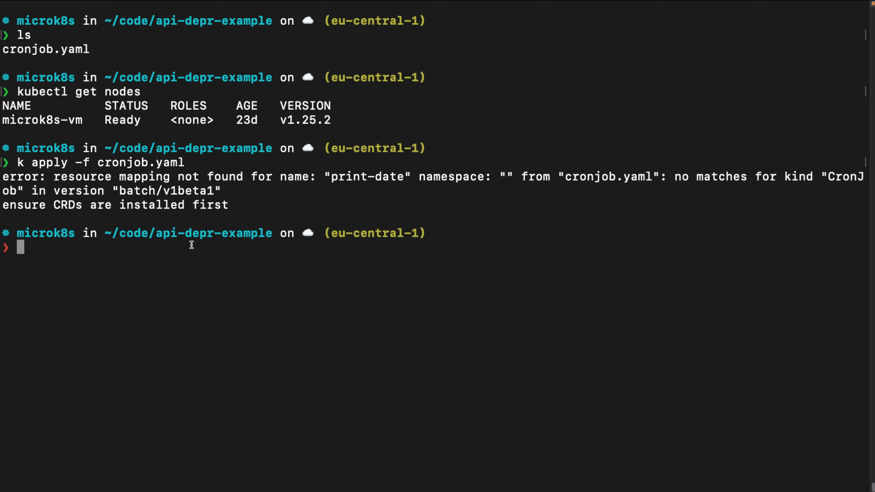
type("cl")
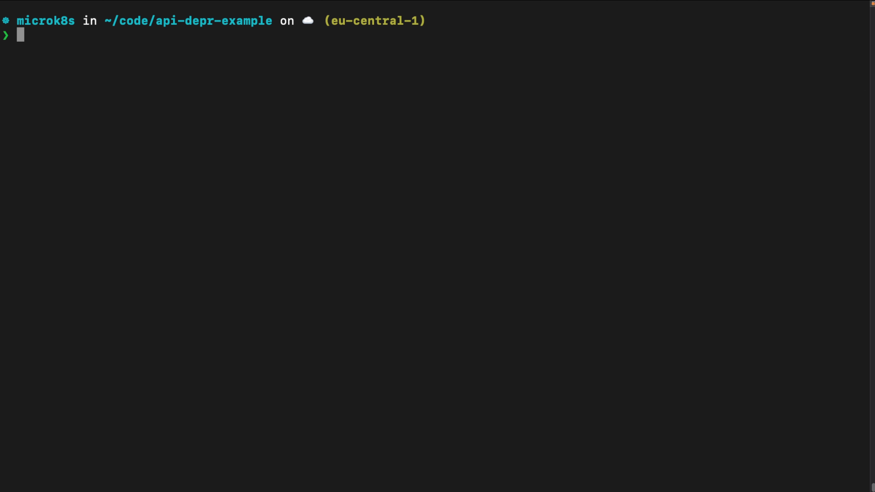
mouse_move(305, 305)
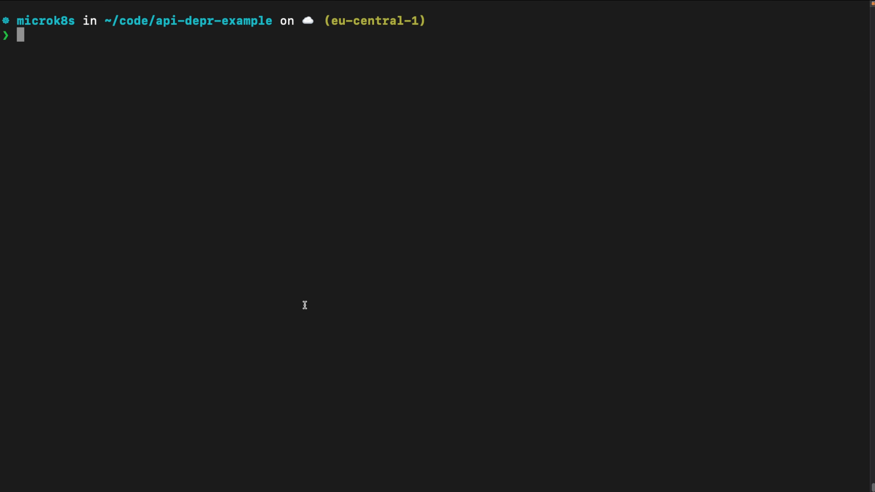
mouse_move(172, 162)
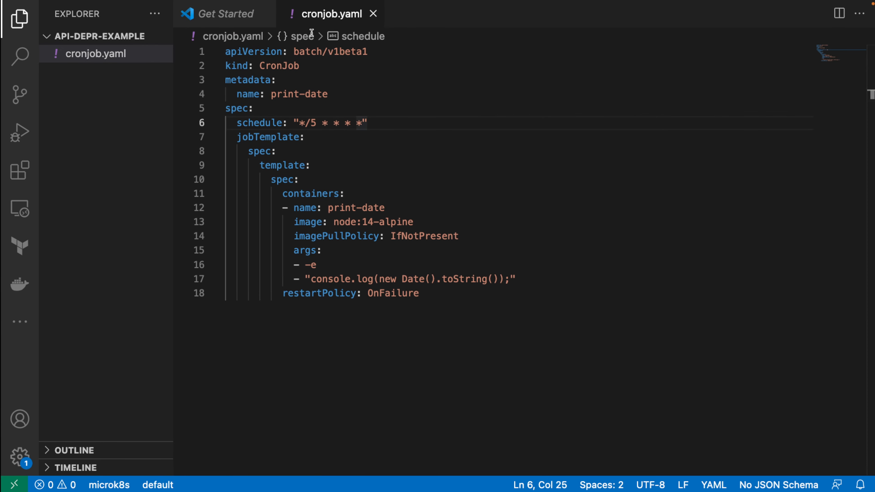
- Show trivy --help, pick out the config scanning subcommand, and start a Trivy scan of the folder
left_click(310, 165)
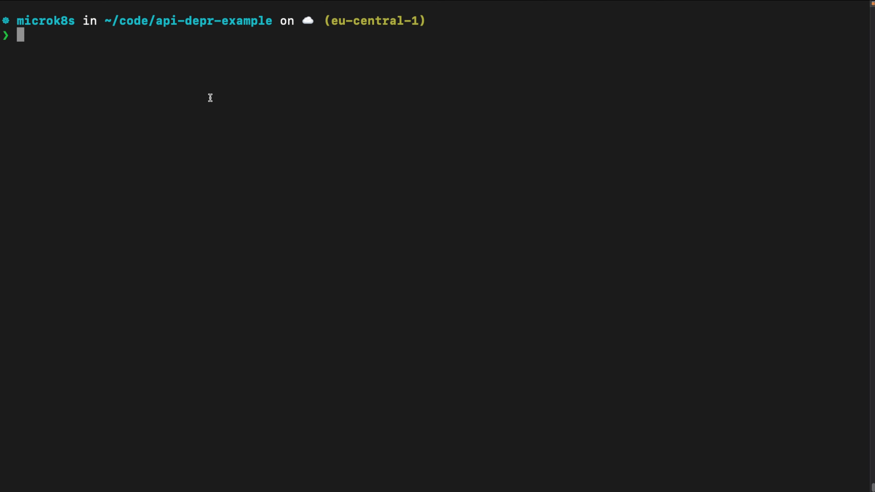
type("trivy --he")
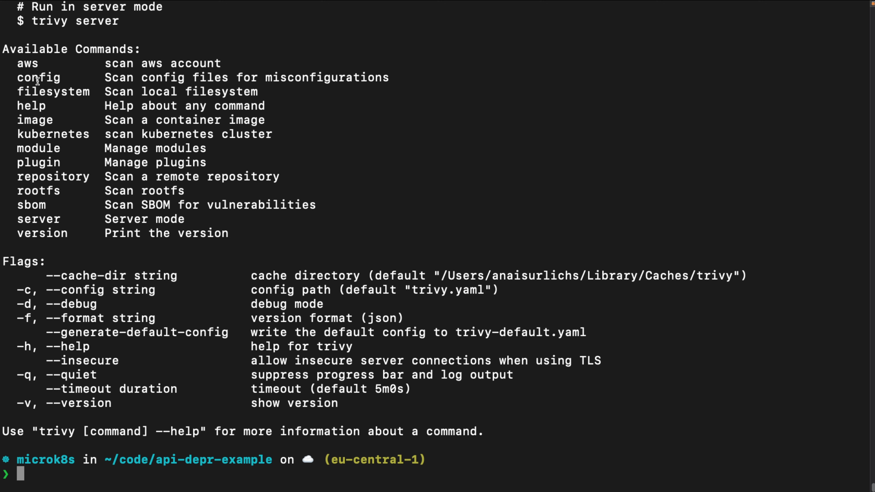
double_click(38, 77)
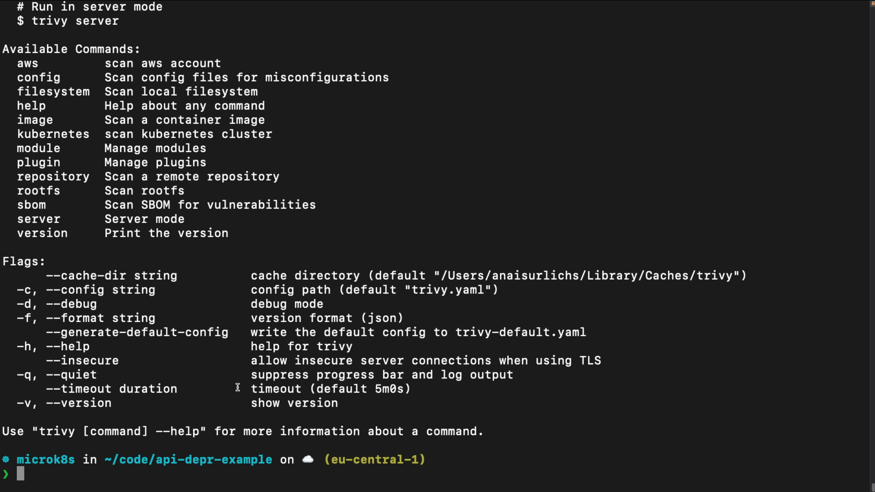
type("tr")
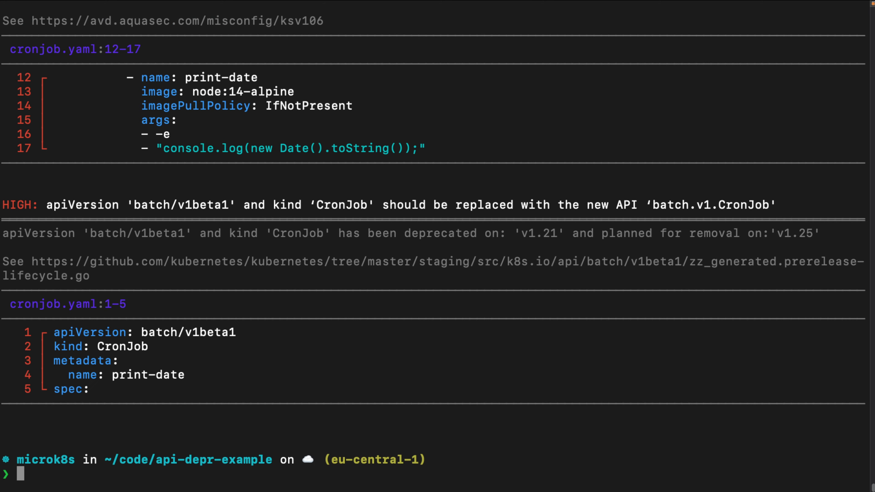
- Highlight Trivy's HIGH finding that batch/v1beta1 CronJob is removed in v1.25 with its offending lines
scroll("down", 3)
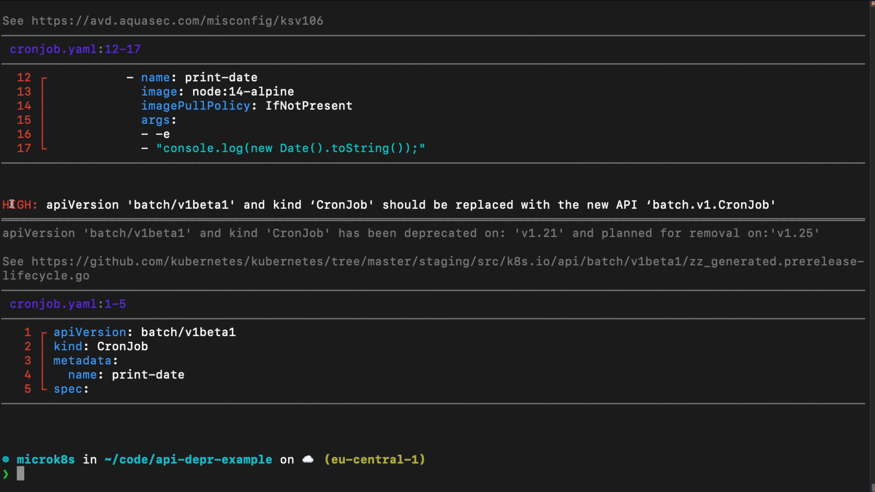
left_click_drag(10, 205, 187, 375)
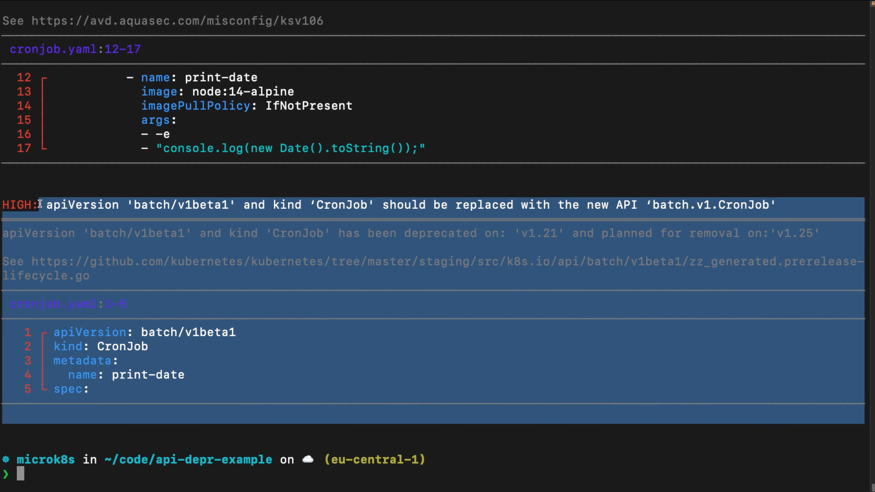
mouse_move(257, 403)
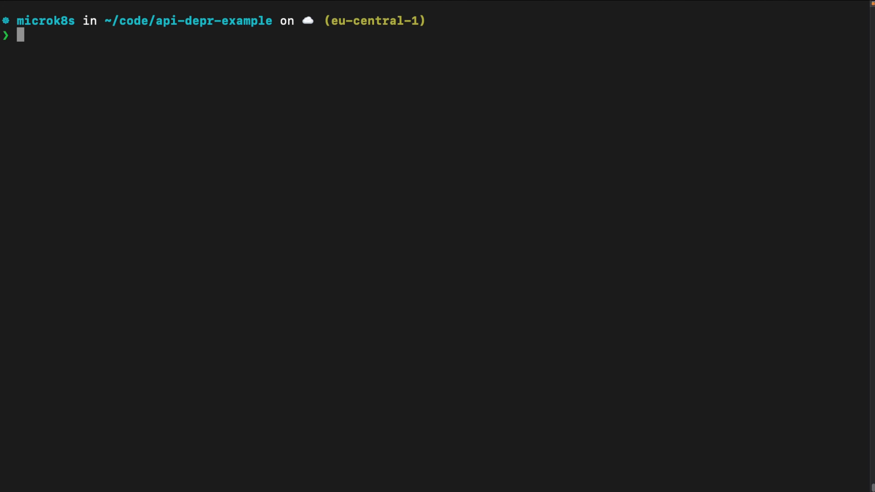
mouse_move(425, 166)
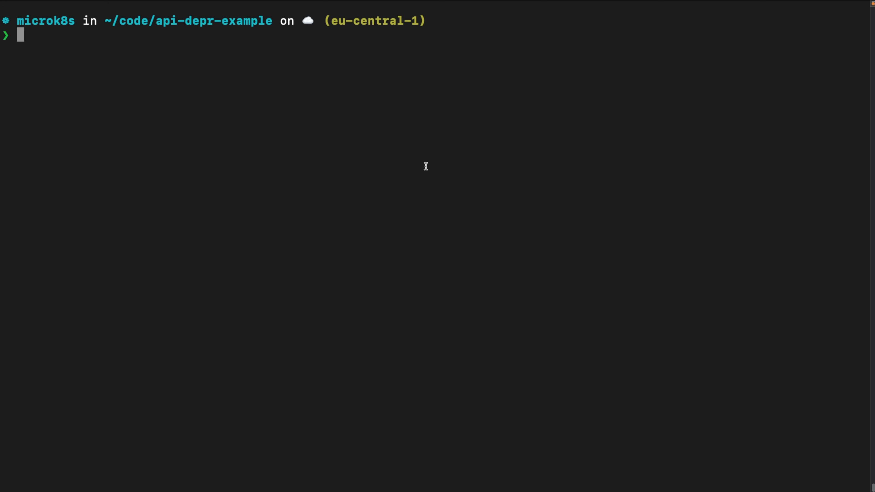
mouse_move(84, 71)
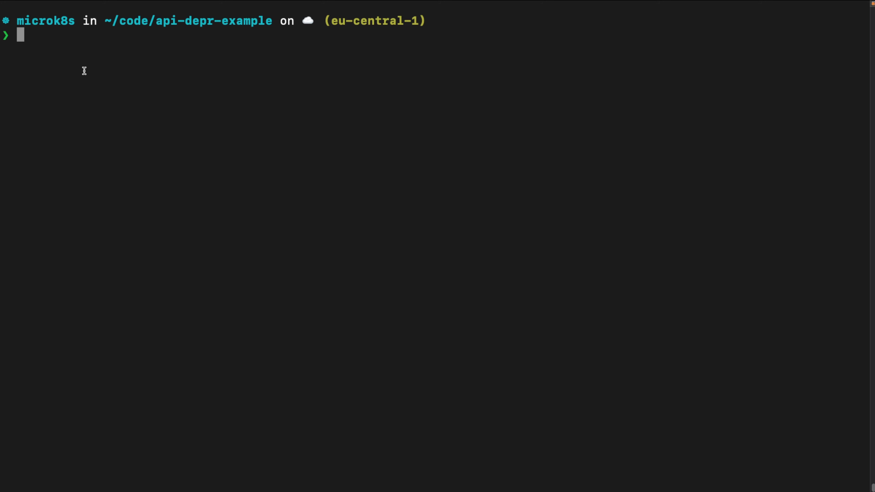
- Enter the command trivy fs --security-checks=config cronjob.yaml at the prompt
type("trivy fs --security-checks=config")
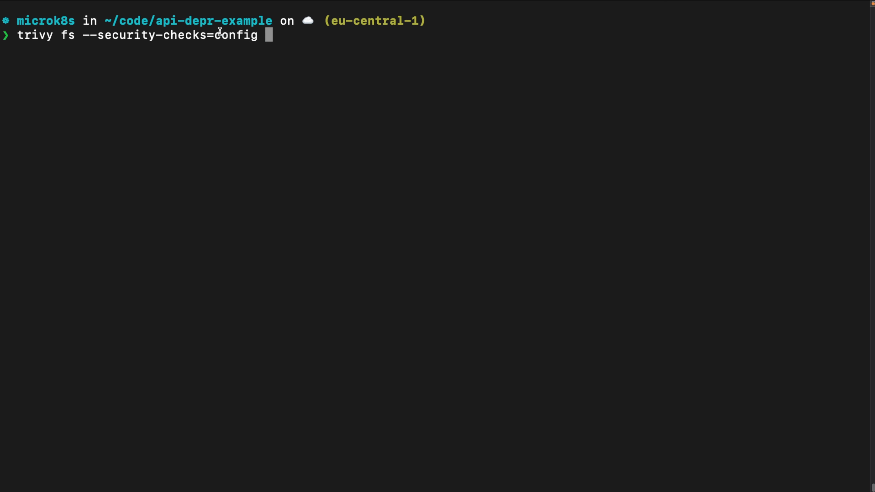
mouse_move(286, 42)
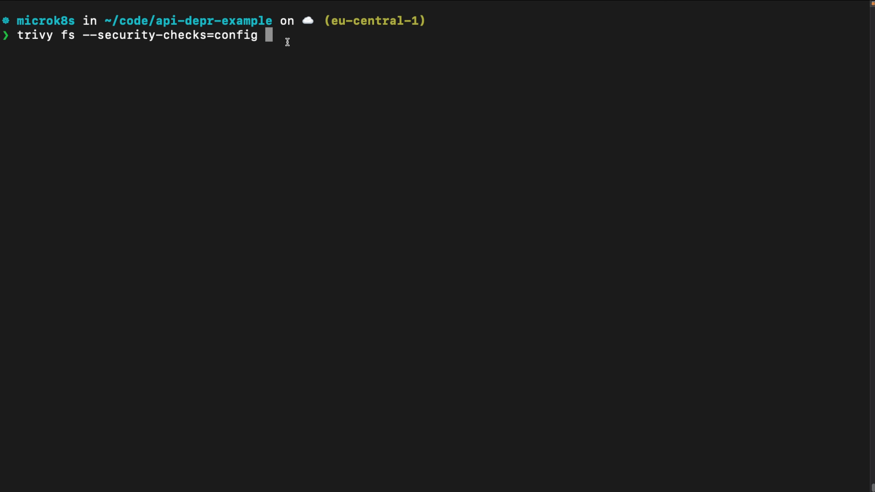
type("c")
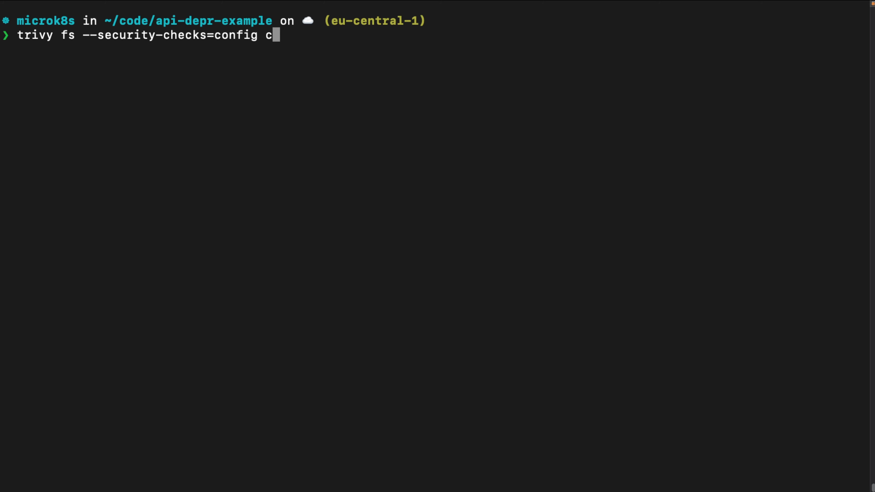
type("ronjob.yaml")
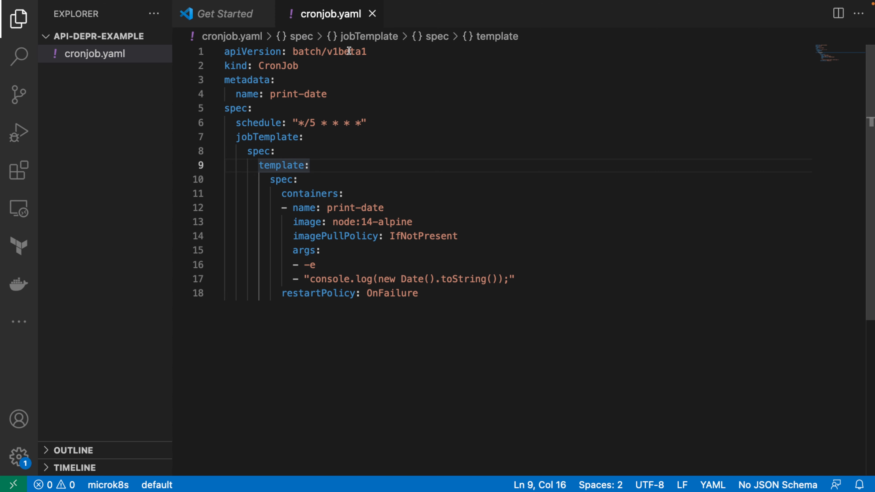
- Select v1beta1 on line 1 of cronjob.yaml to replace it with v1
double_click(349, 51)
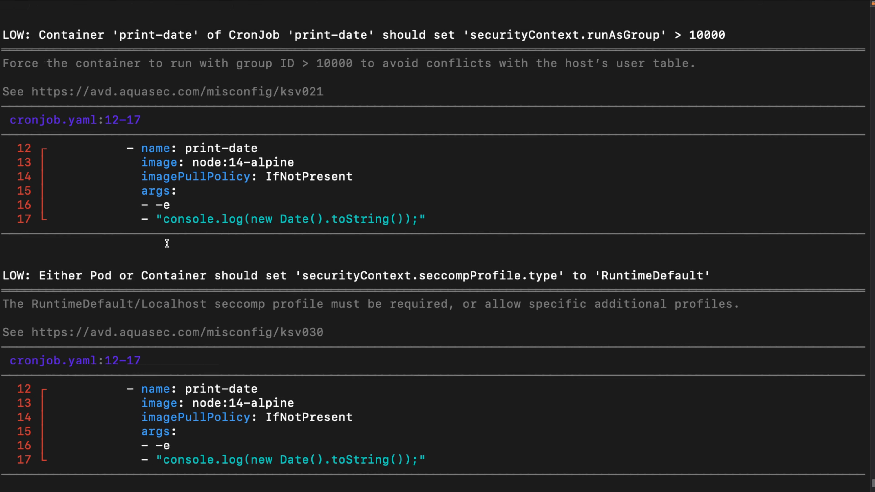
- Scroll through the rescan results showing 12 failures with none HIGH
scroll("down", 3)
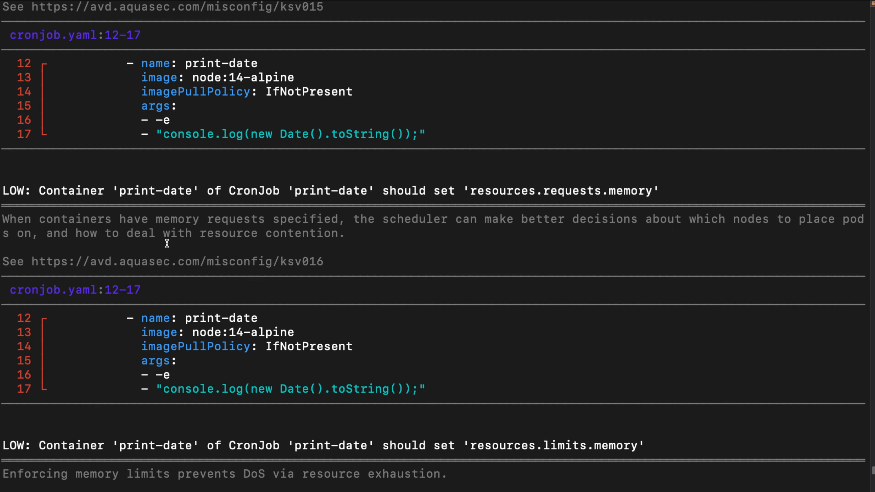
scroll("down", 3)
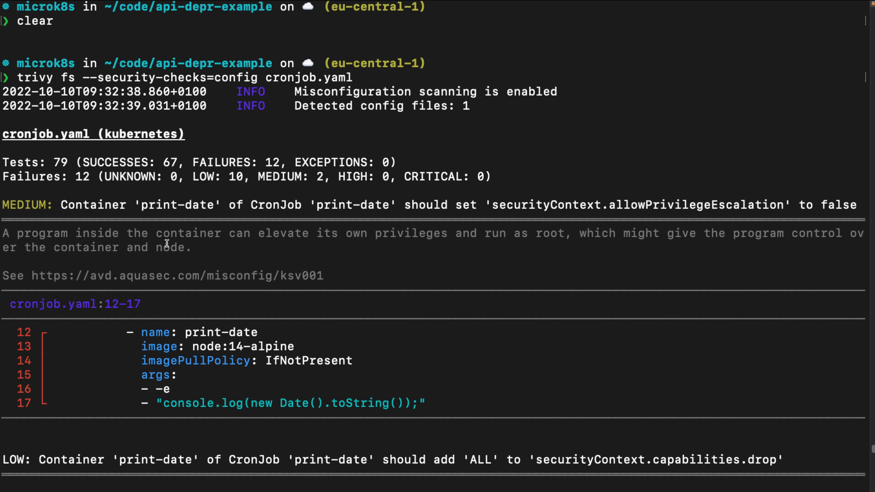
scroll("down", 3)
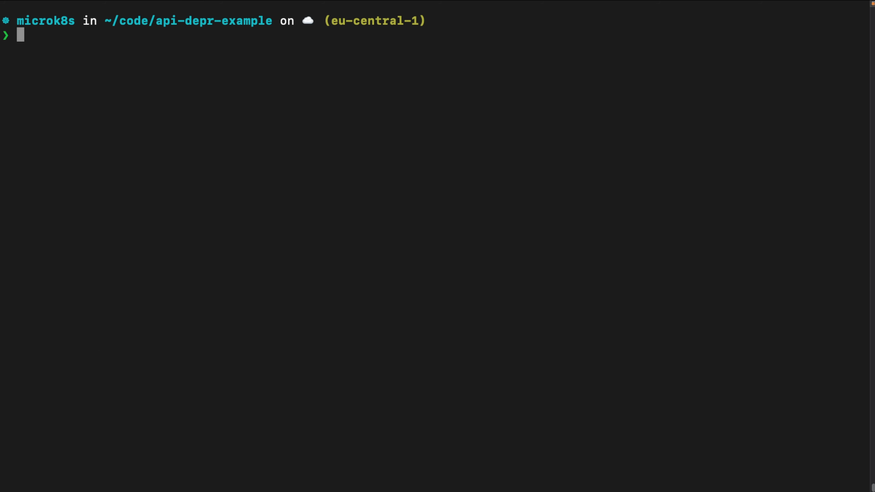
- Apply cronjob.yaml with k apply -f and launch k9s to view the print-date vulnerability report
type("k apply -f cronjob.yaml")
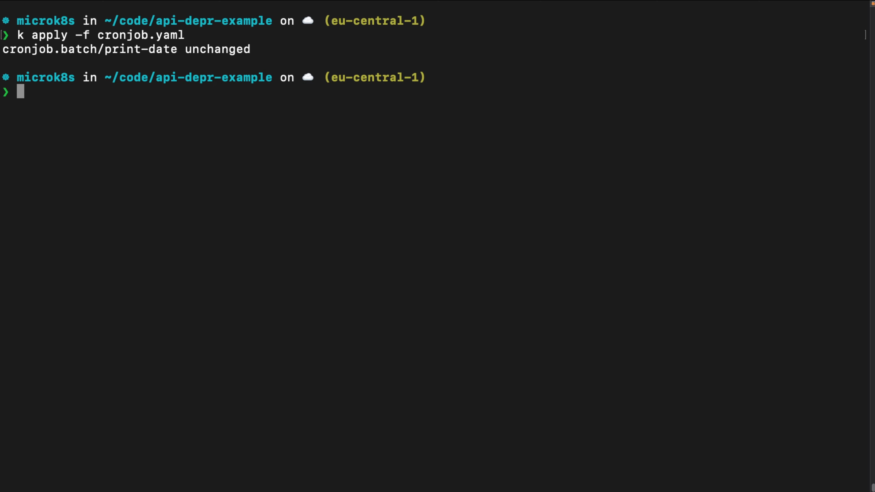
type("k9s")
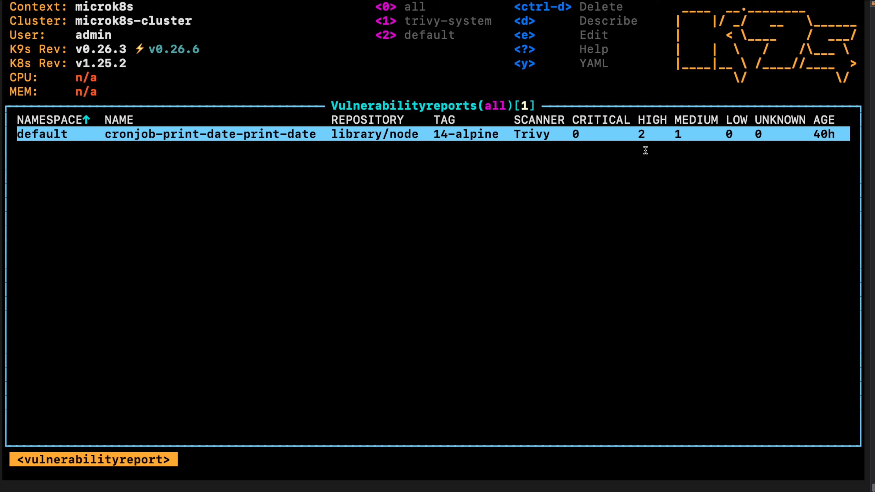
- View the print-date pod's logs in k9s, then quit back to the terminal prompt
key(":")
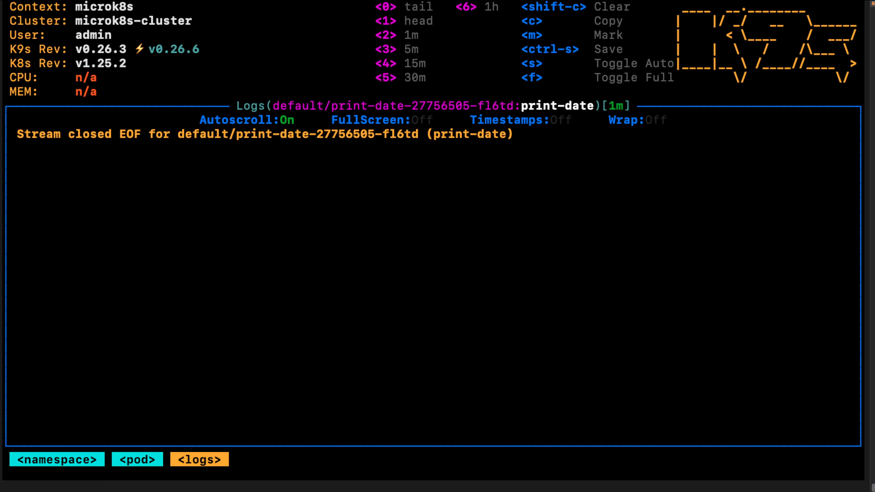
key("4")
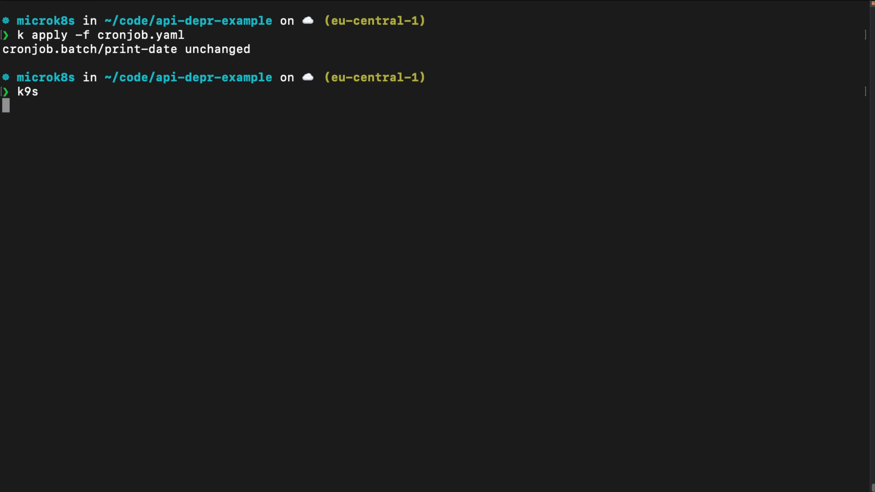
type("c")
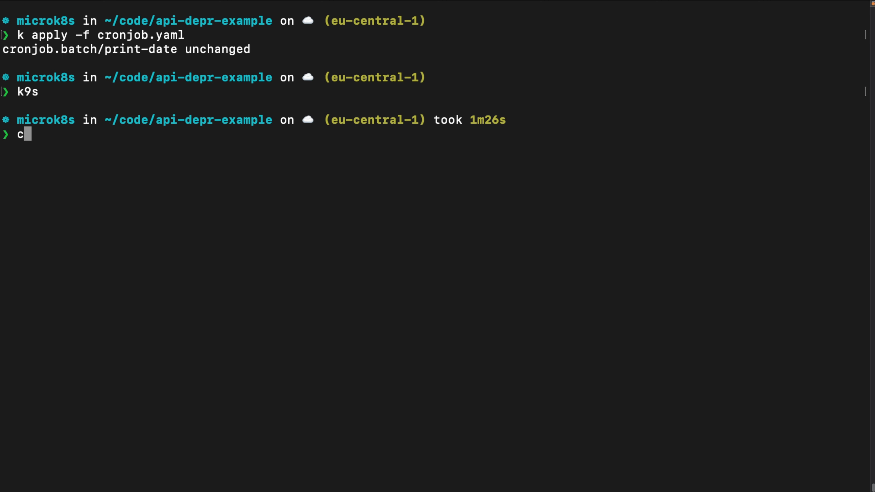